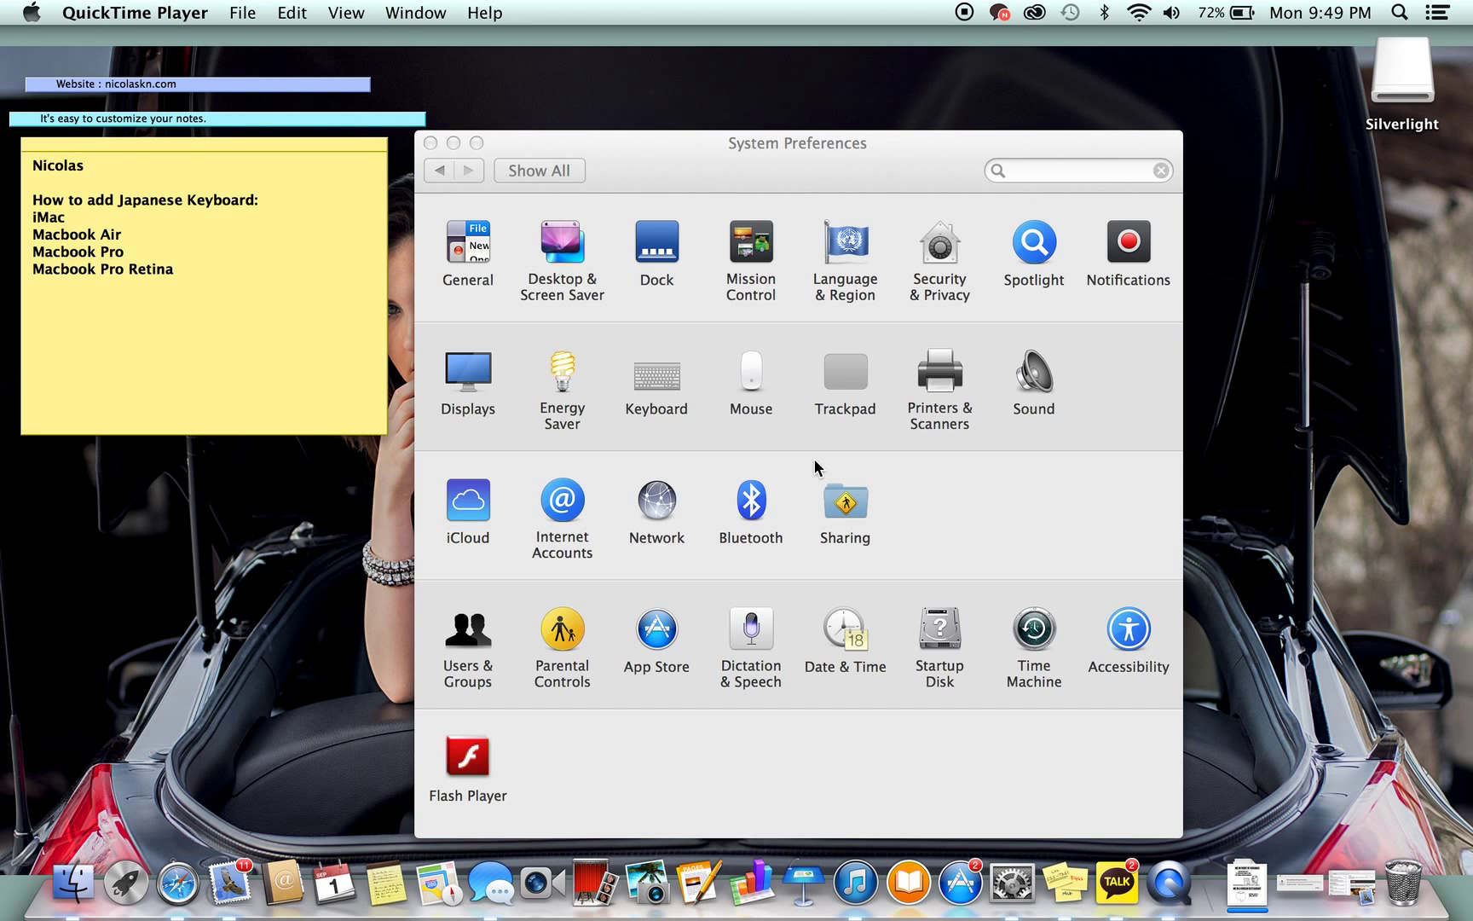
pyautogui.moveTo(770, 412)
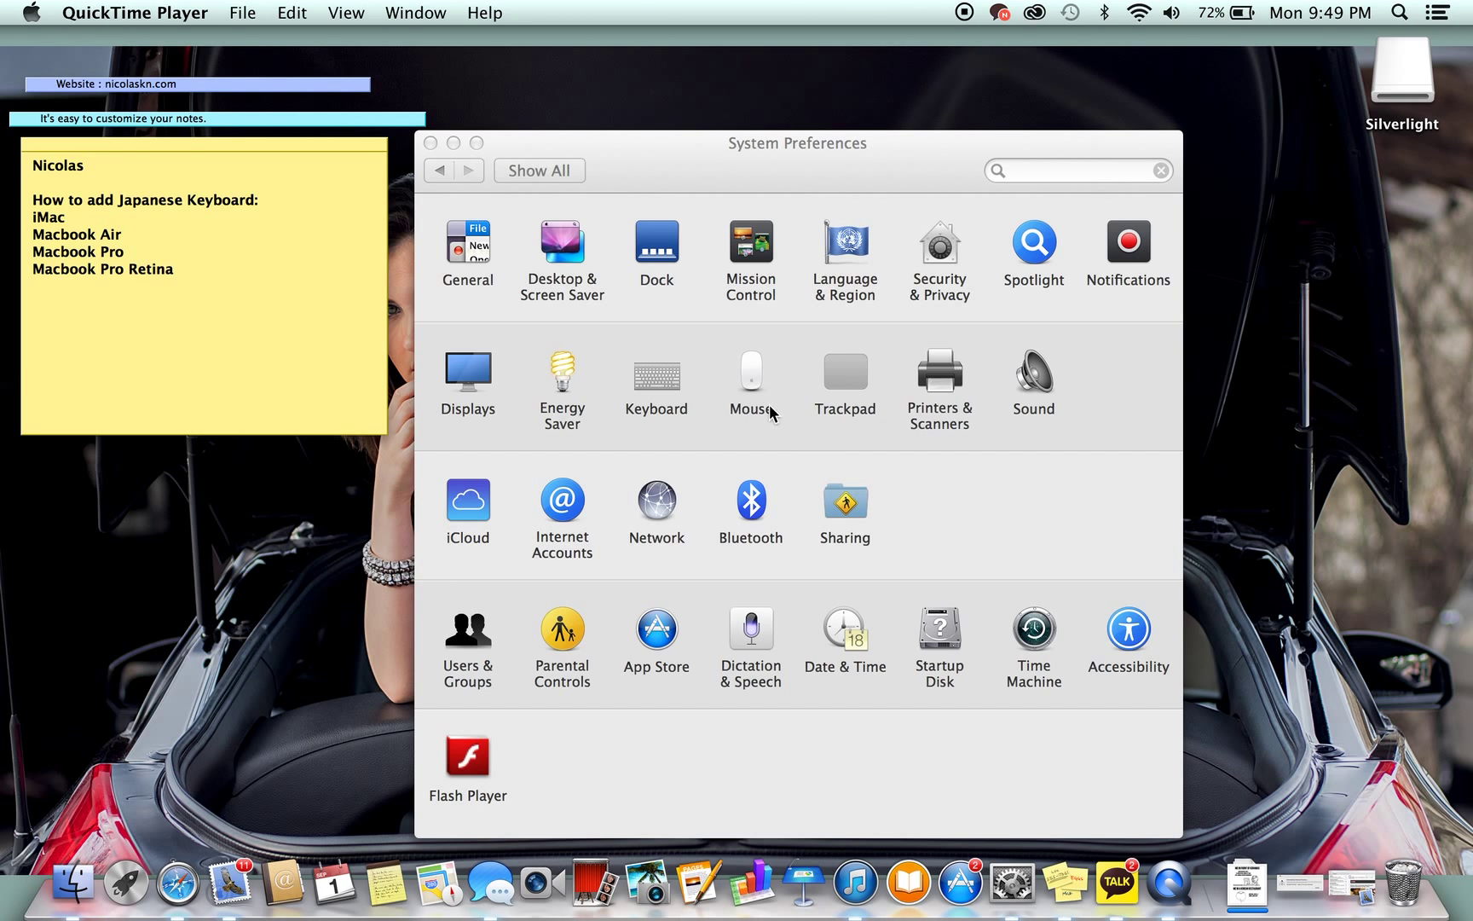
pyautogui.moveTo(631, 615)
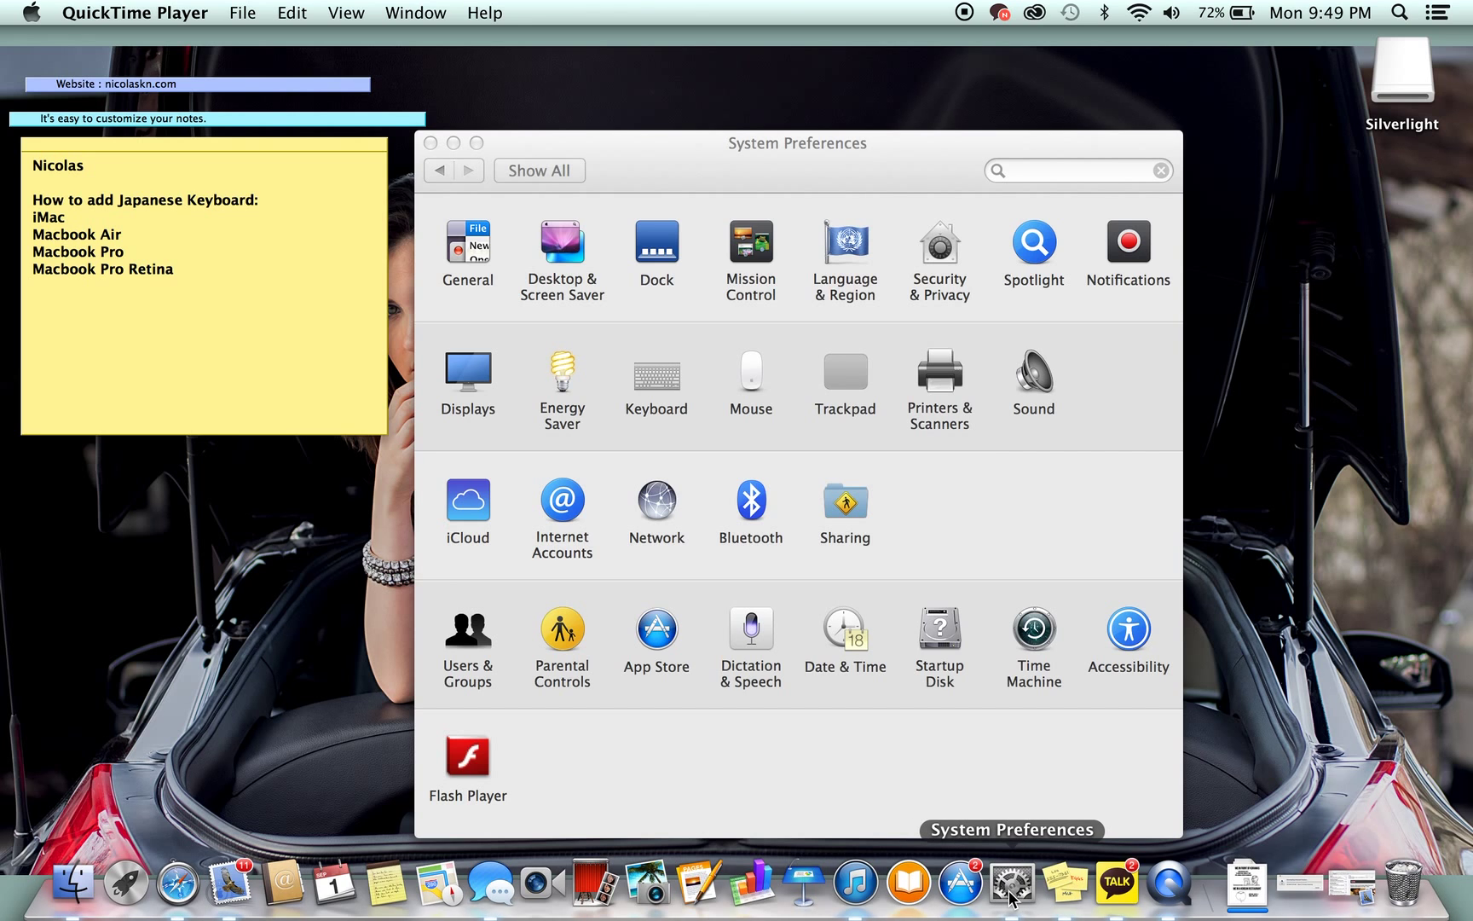
pyautogui.moveTo(666, 388)
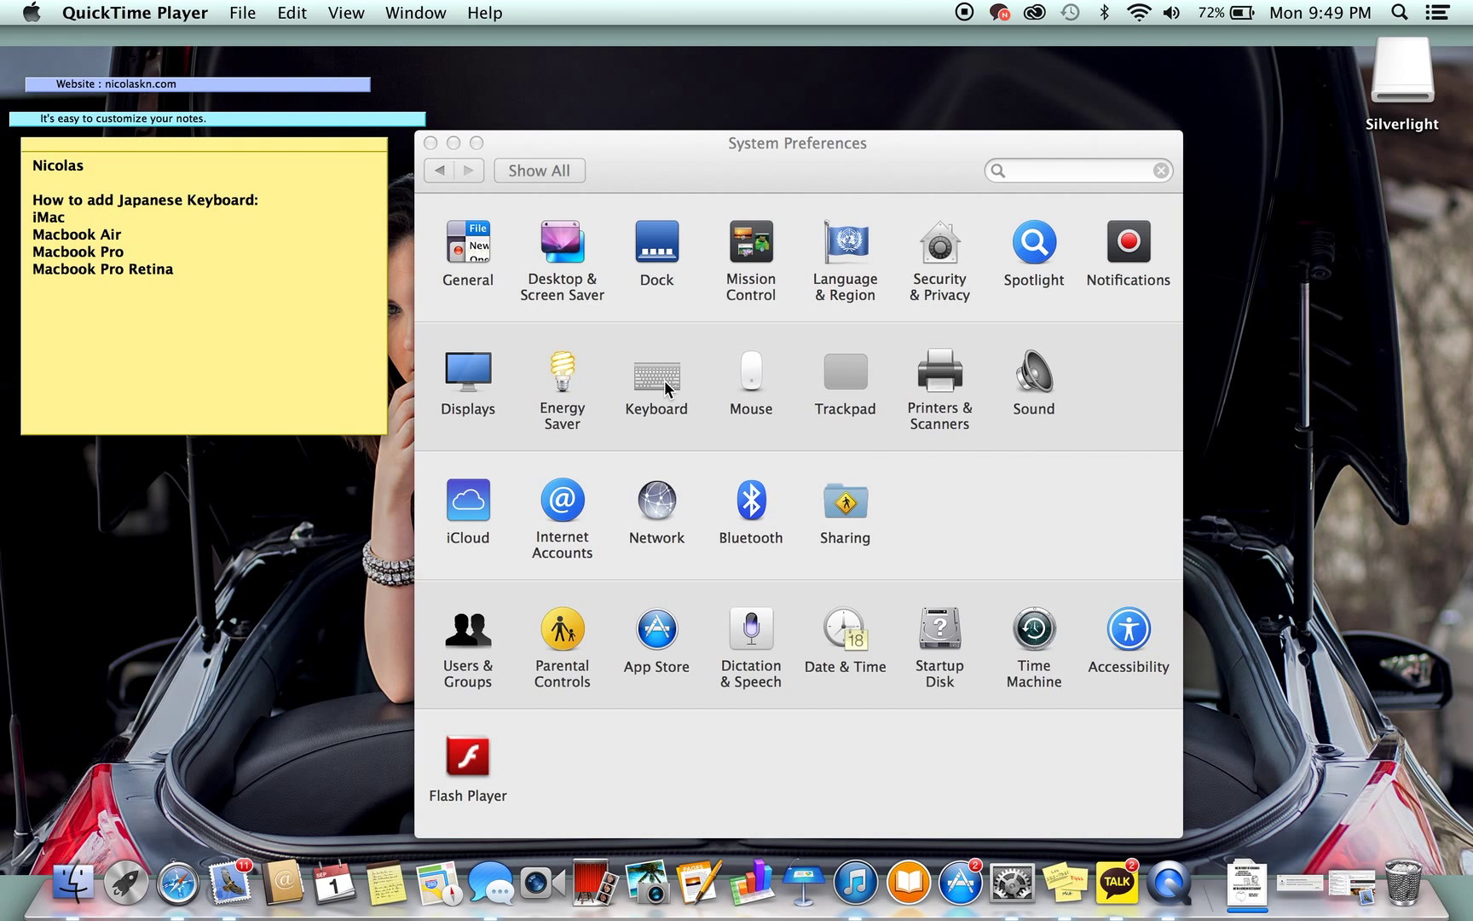
# Add Japanese Kotoeri beside U.S. in Input Sources and select it to show its input modes
pyautogui.click(656, 381)
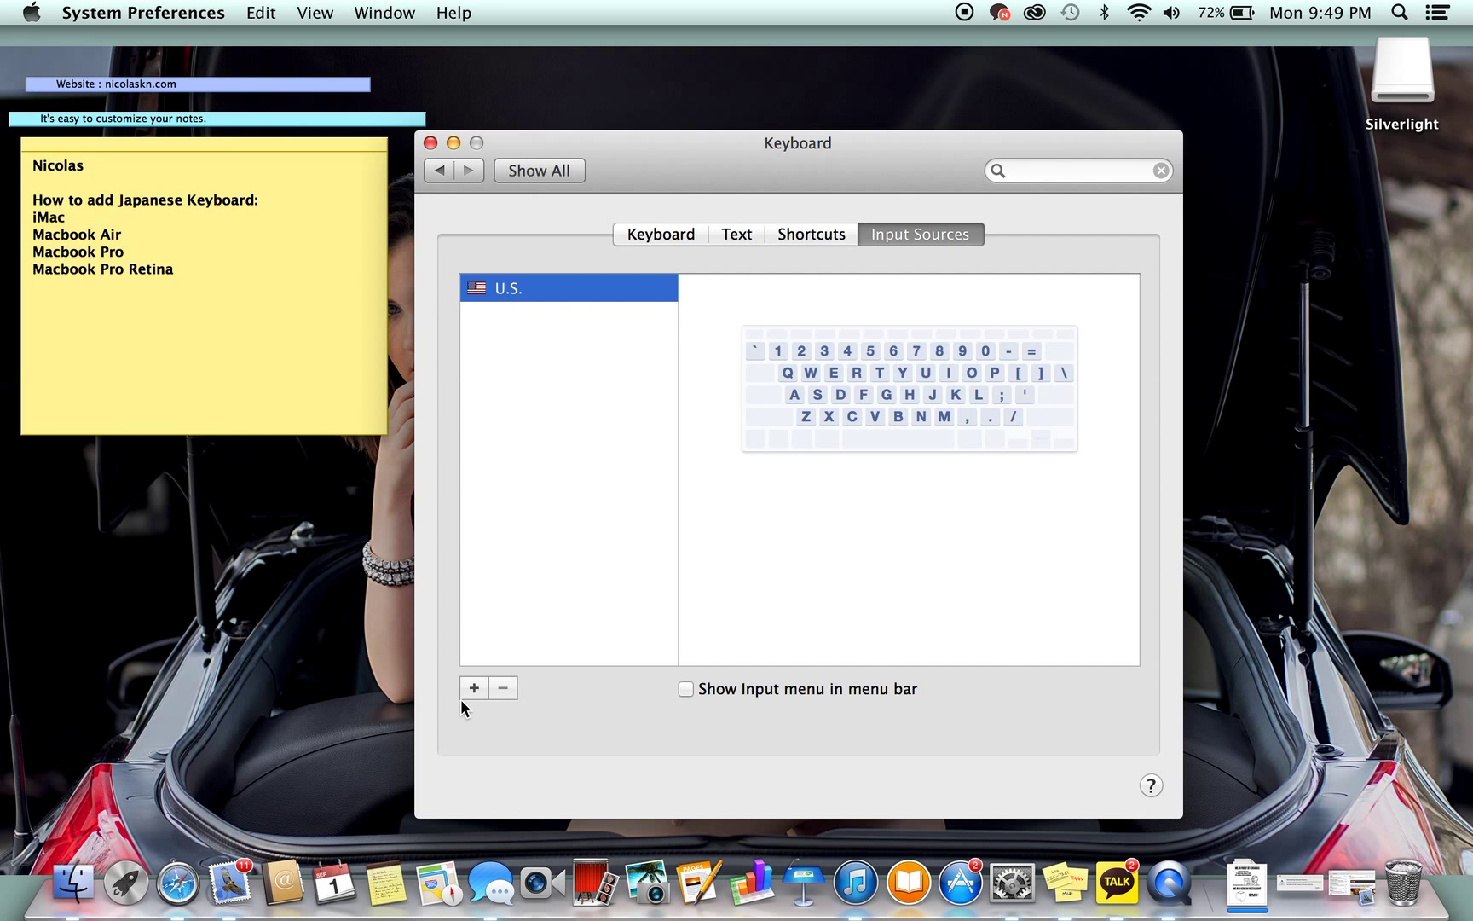
pyautogui.click(474, 687)
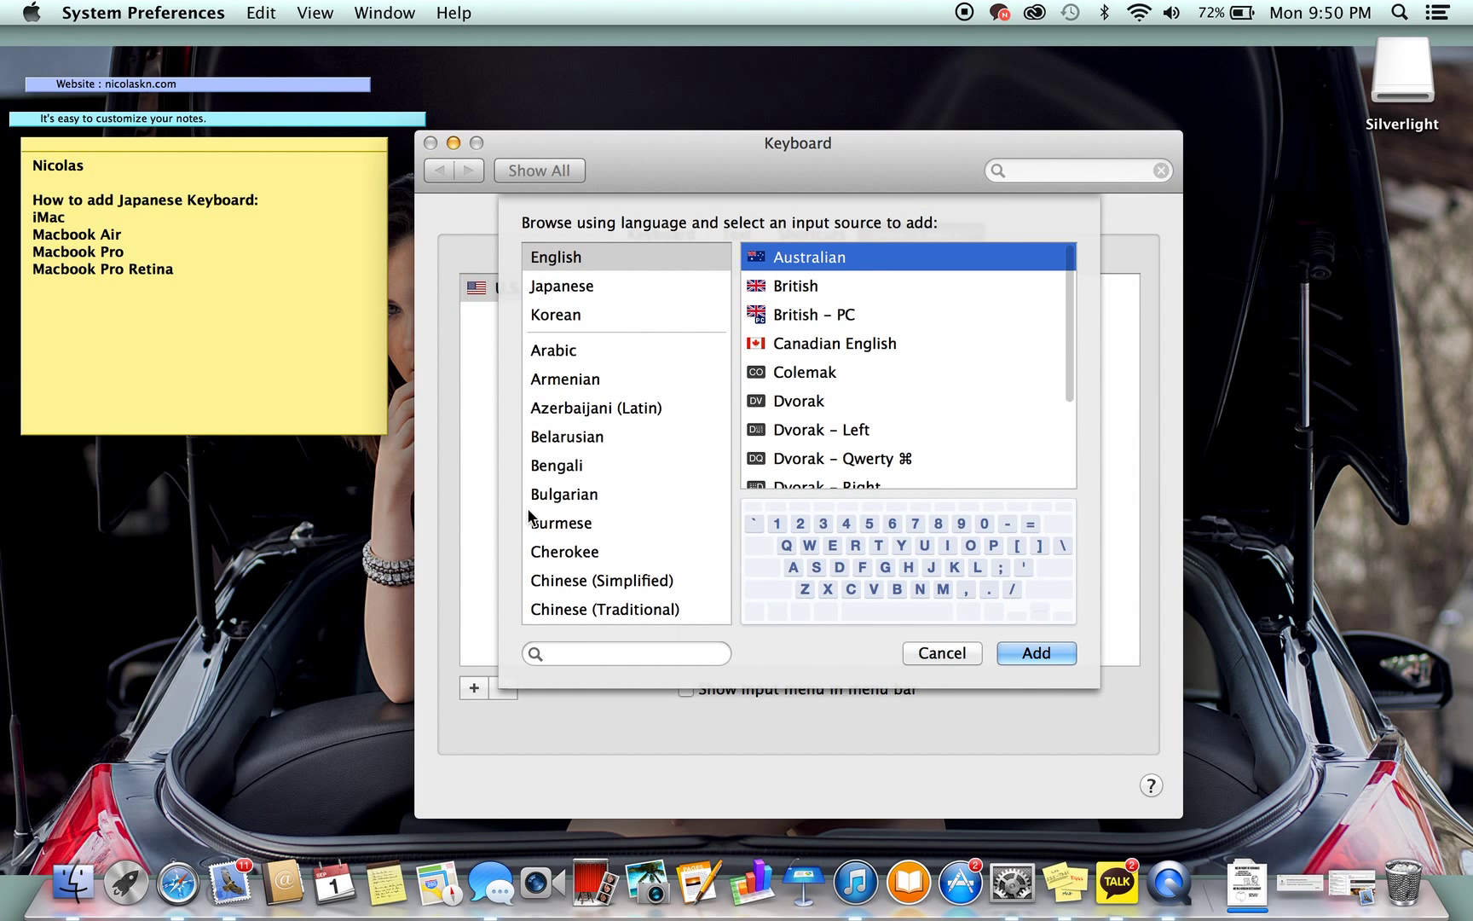
pyautogui.click(562, 286)
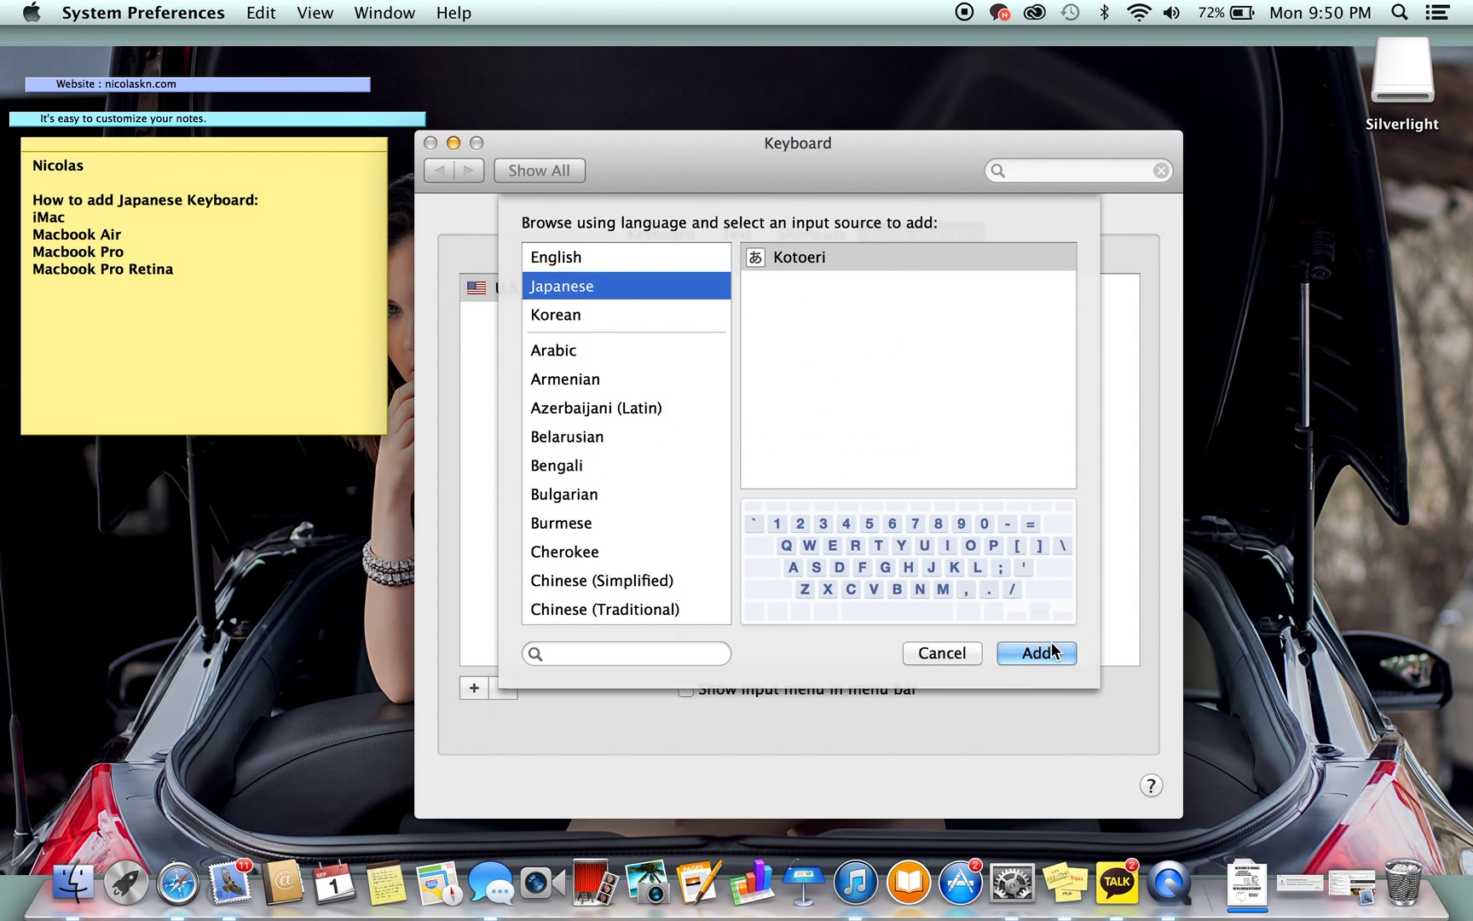
pyautogui.click(1036, 652)
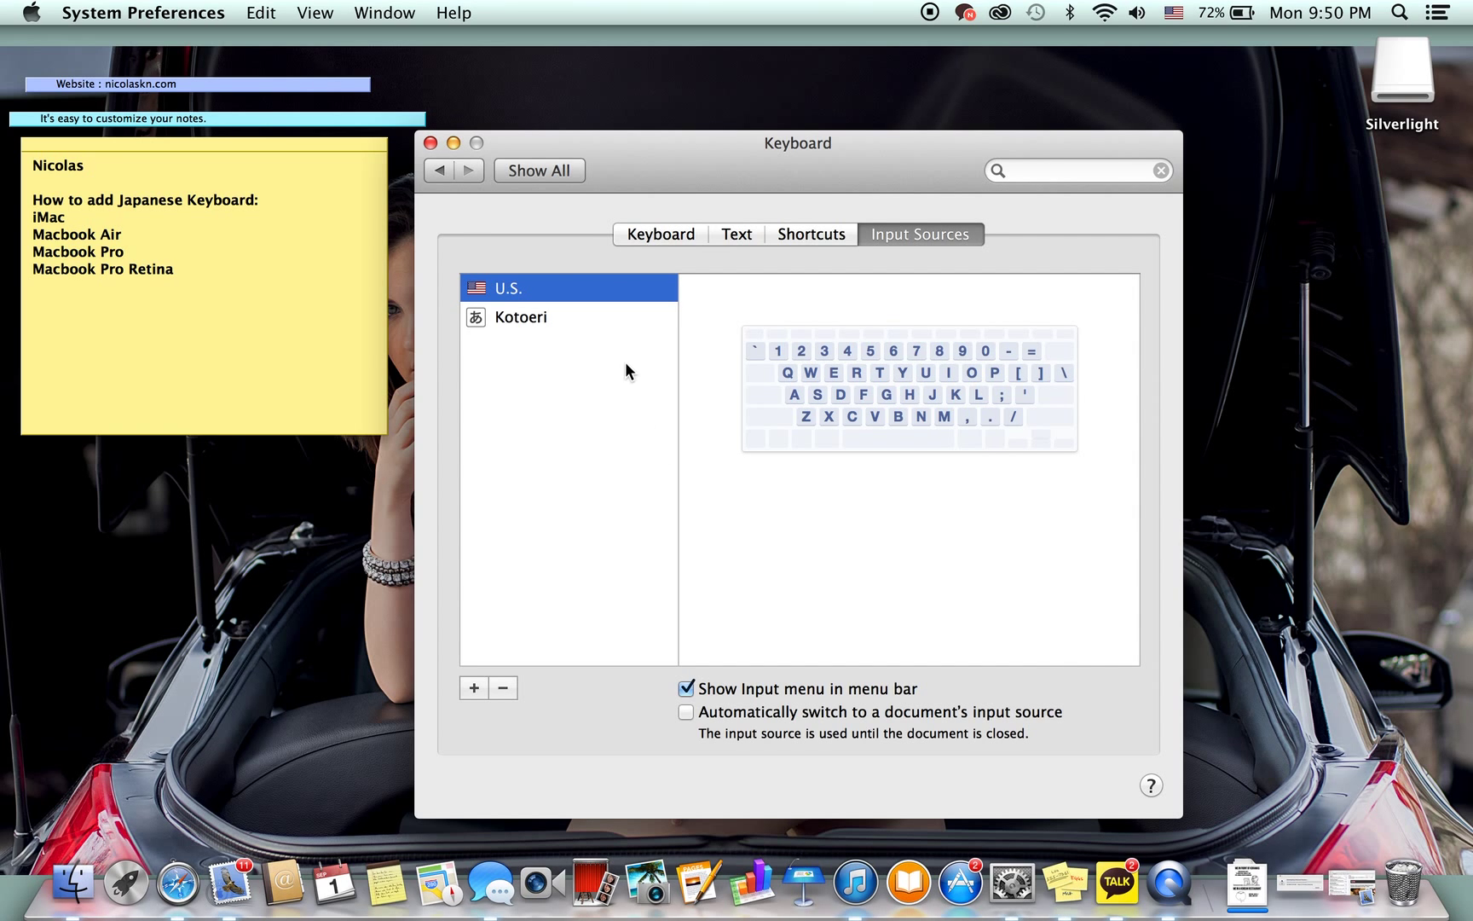
pyautogui.click(520, 317)
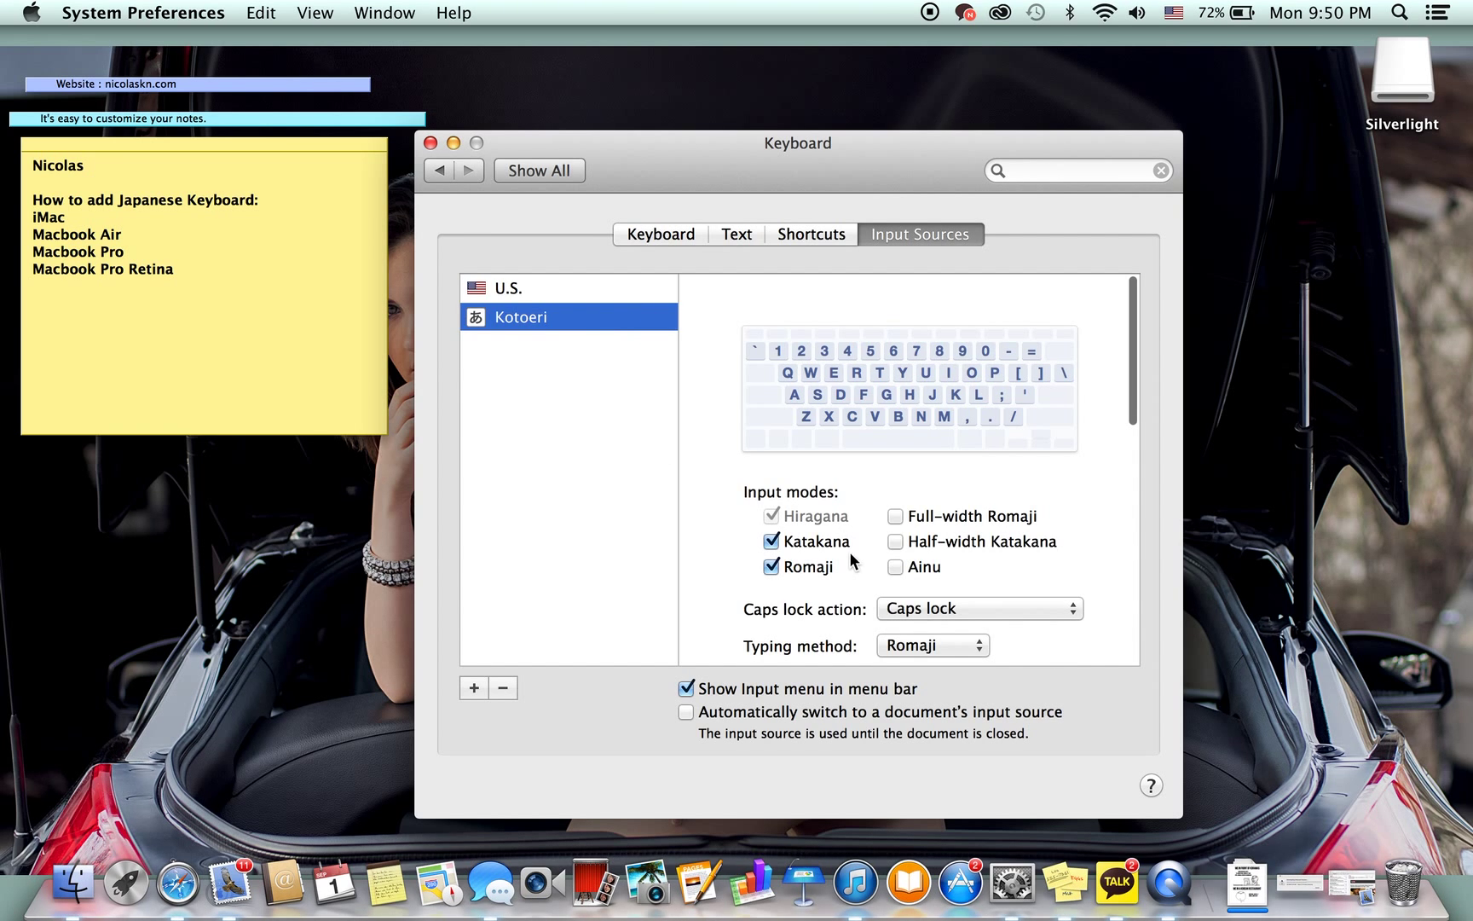
pyautogui.moveTo(789, 511)
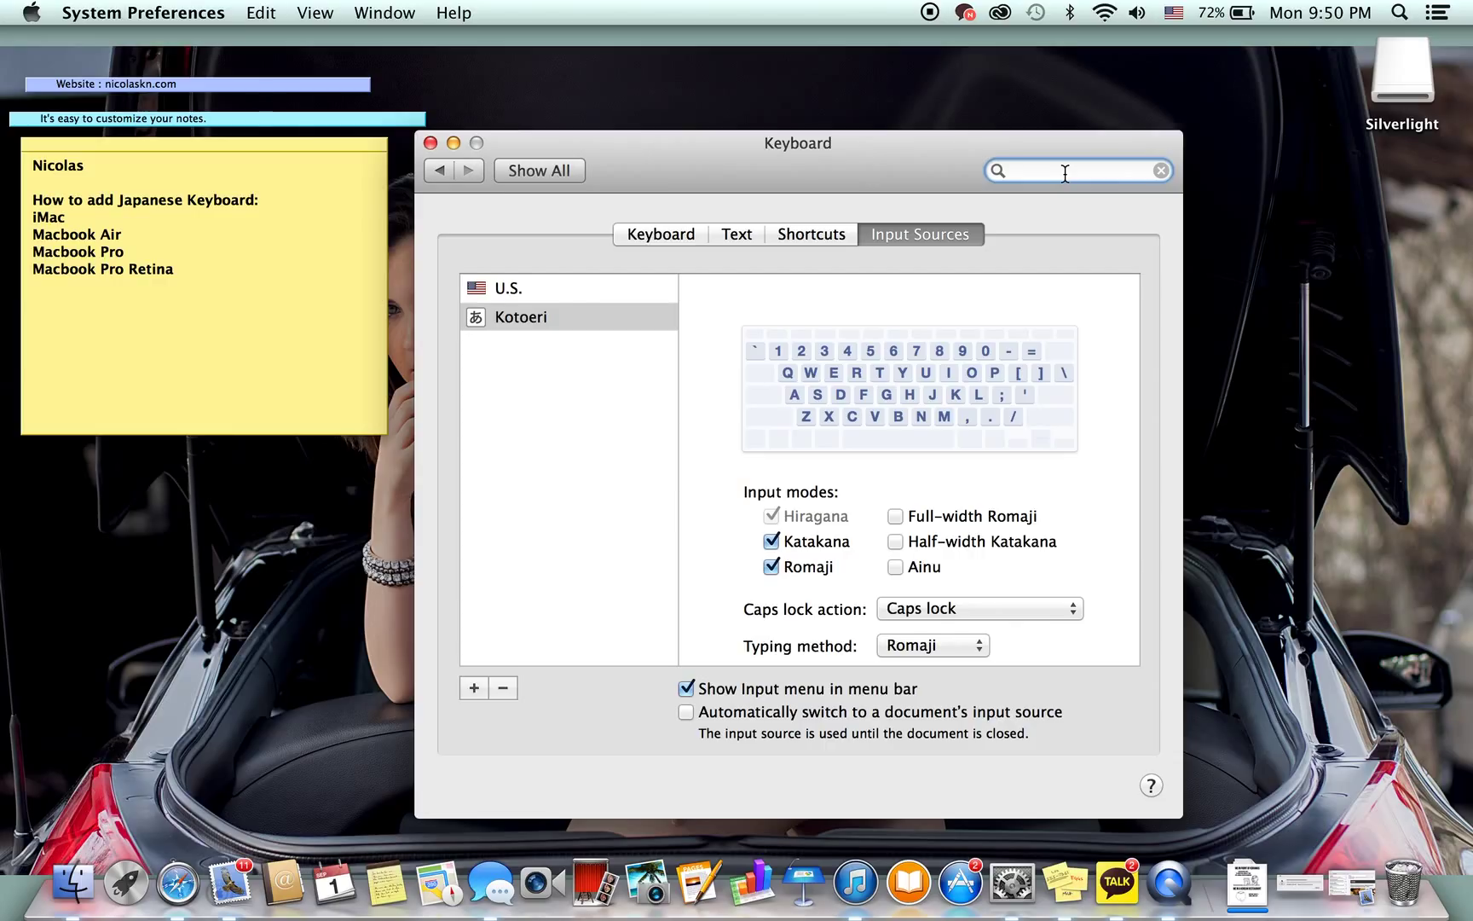
# Switch to Kotoeri from the Input menu and test-type 'w' in the preferences search field
pyautogui.click(1033, 171)
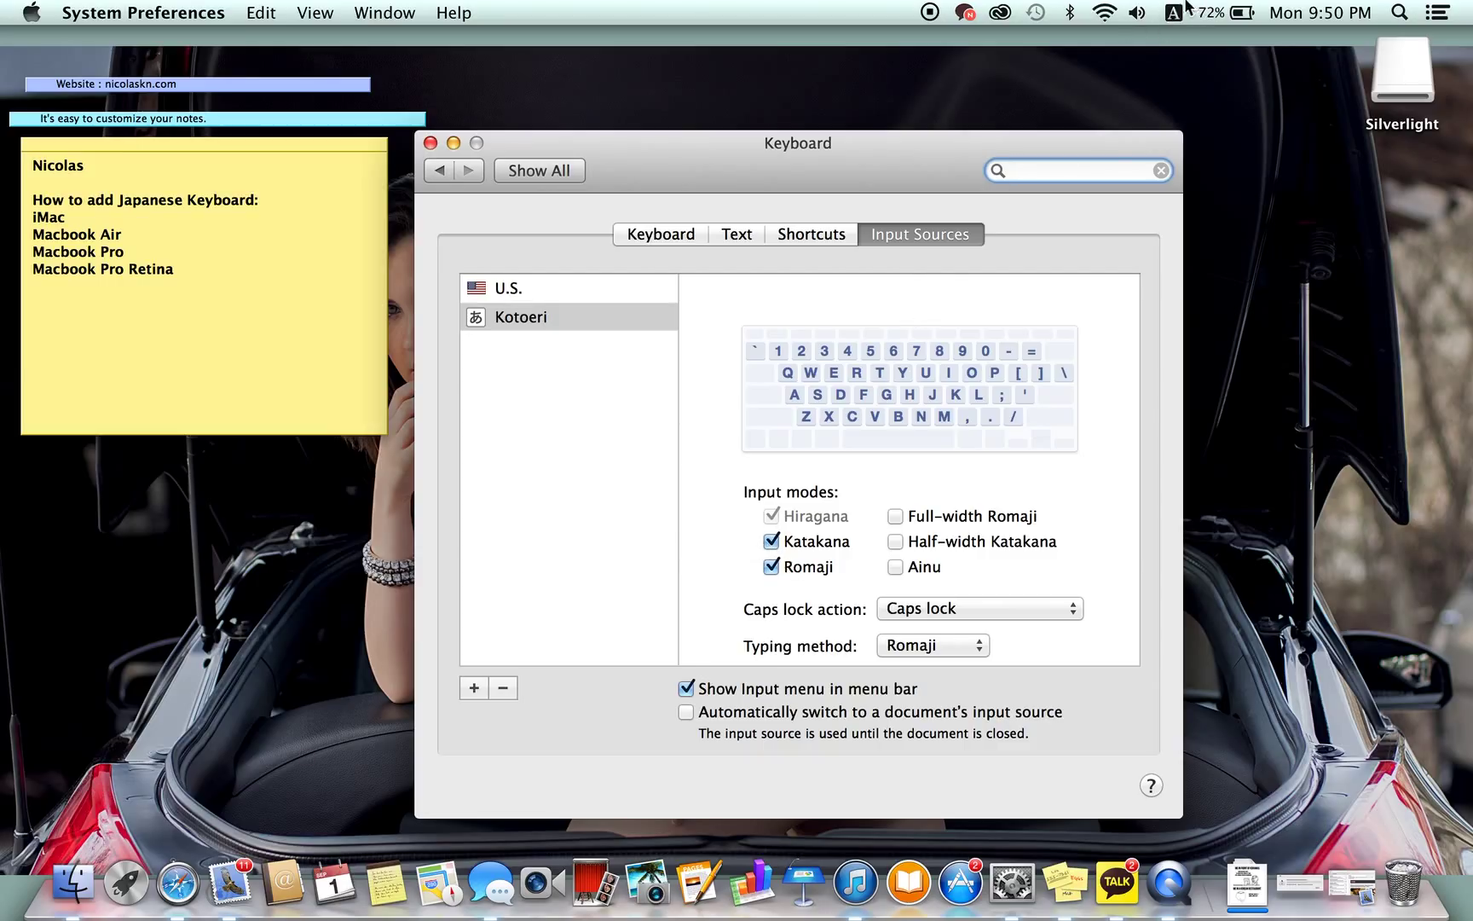
pyautogui.click(1070, 170)
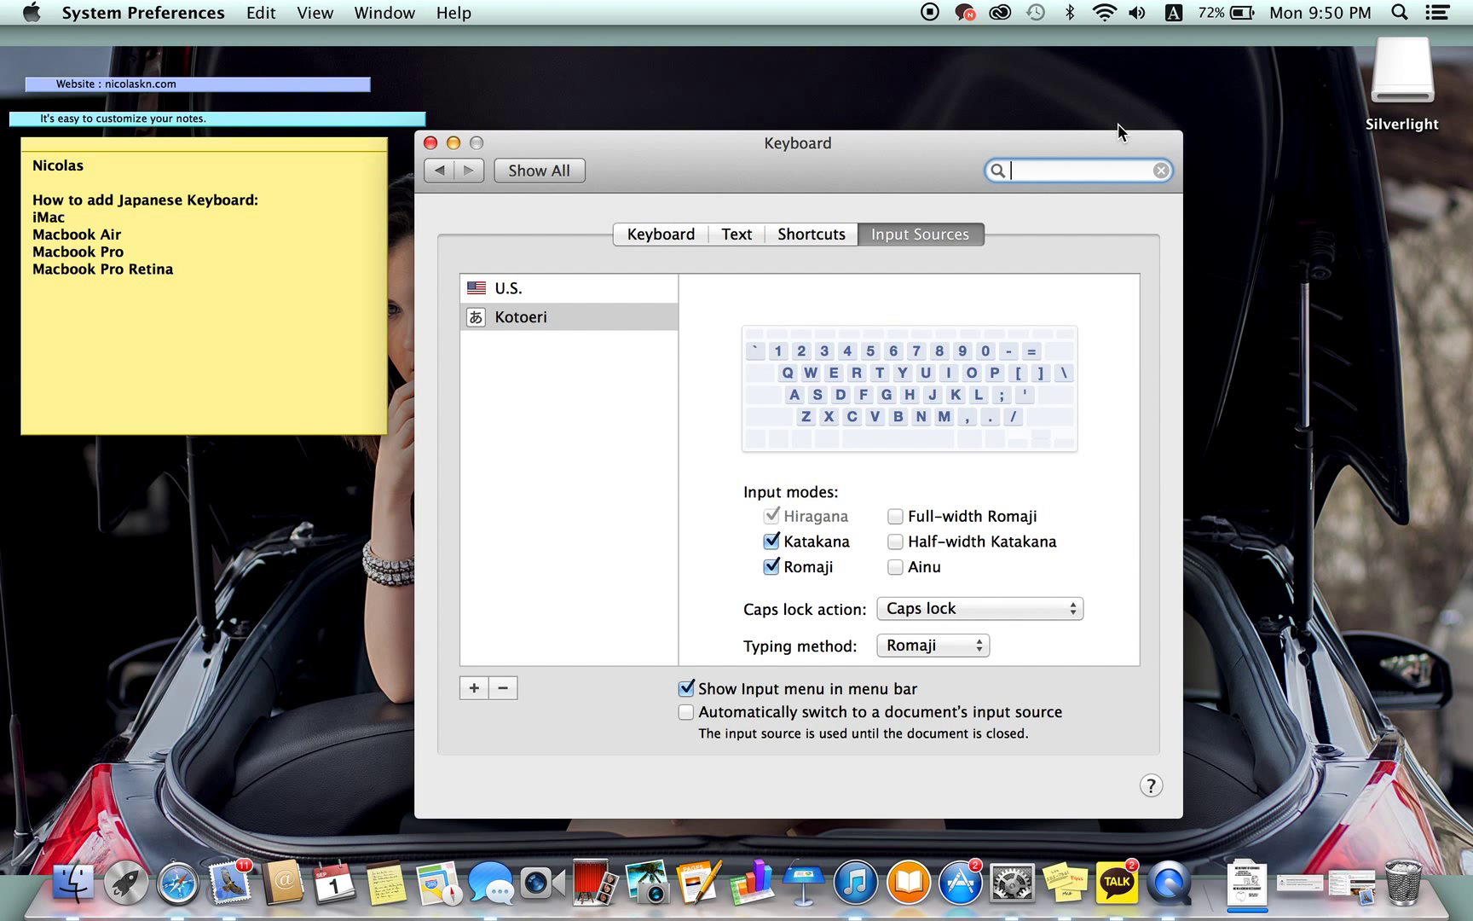
pyautogui.write('w')
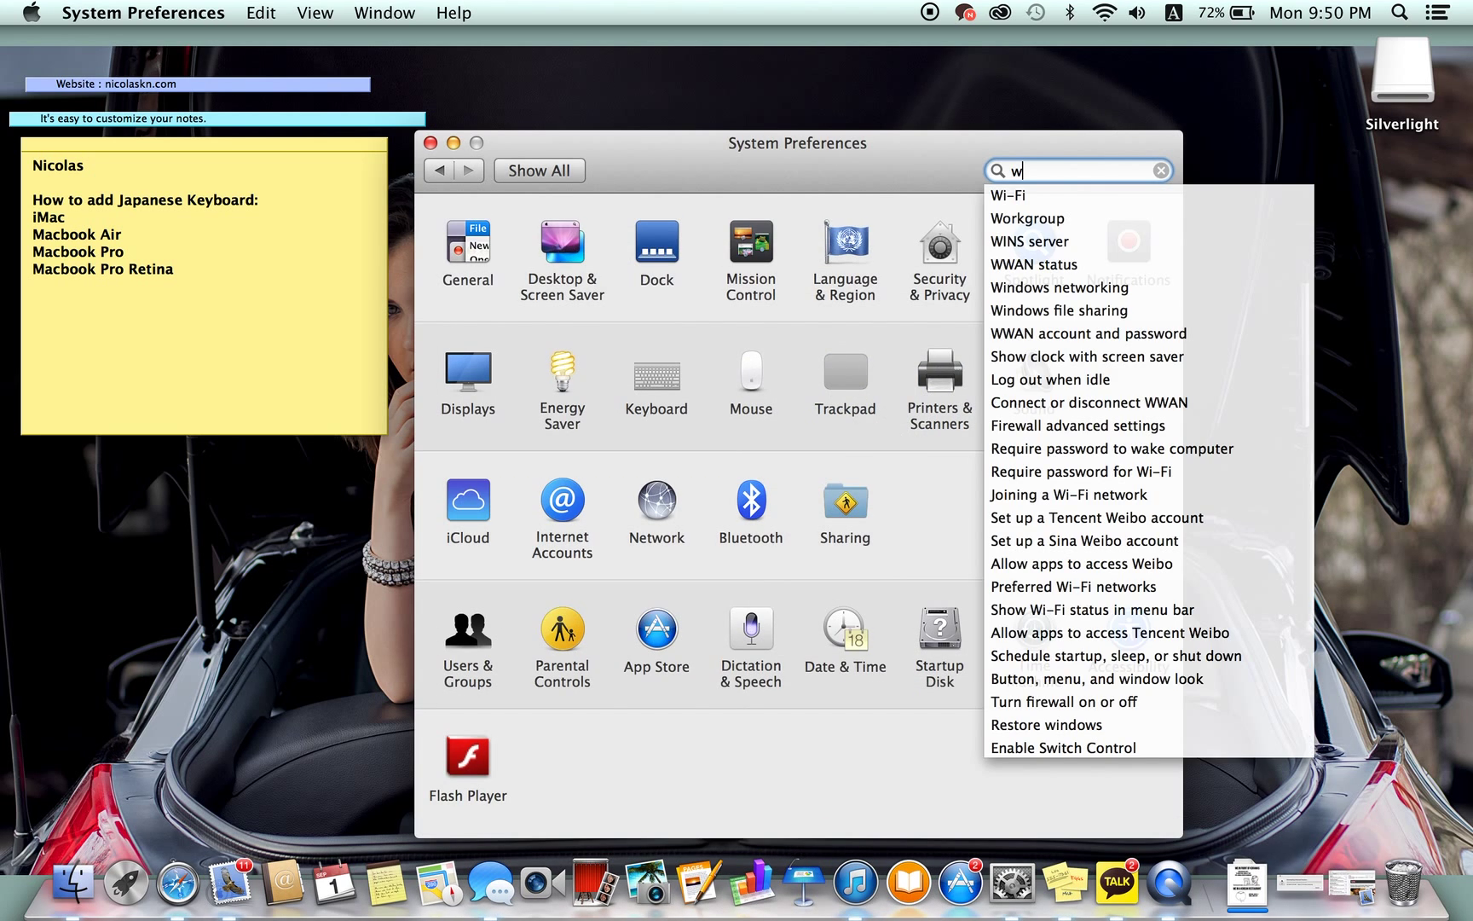
pyautogui.click(1160, 171)
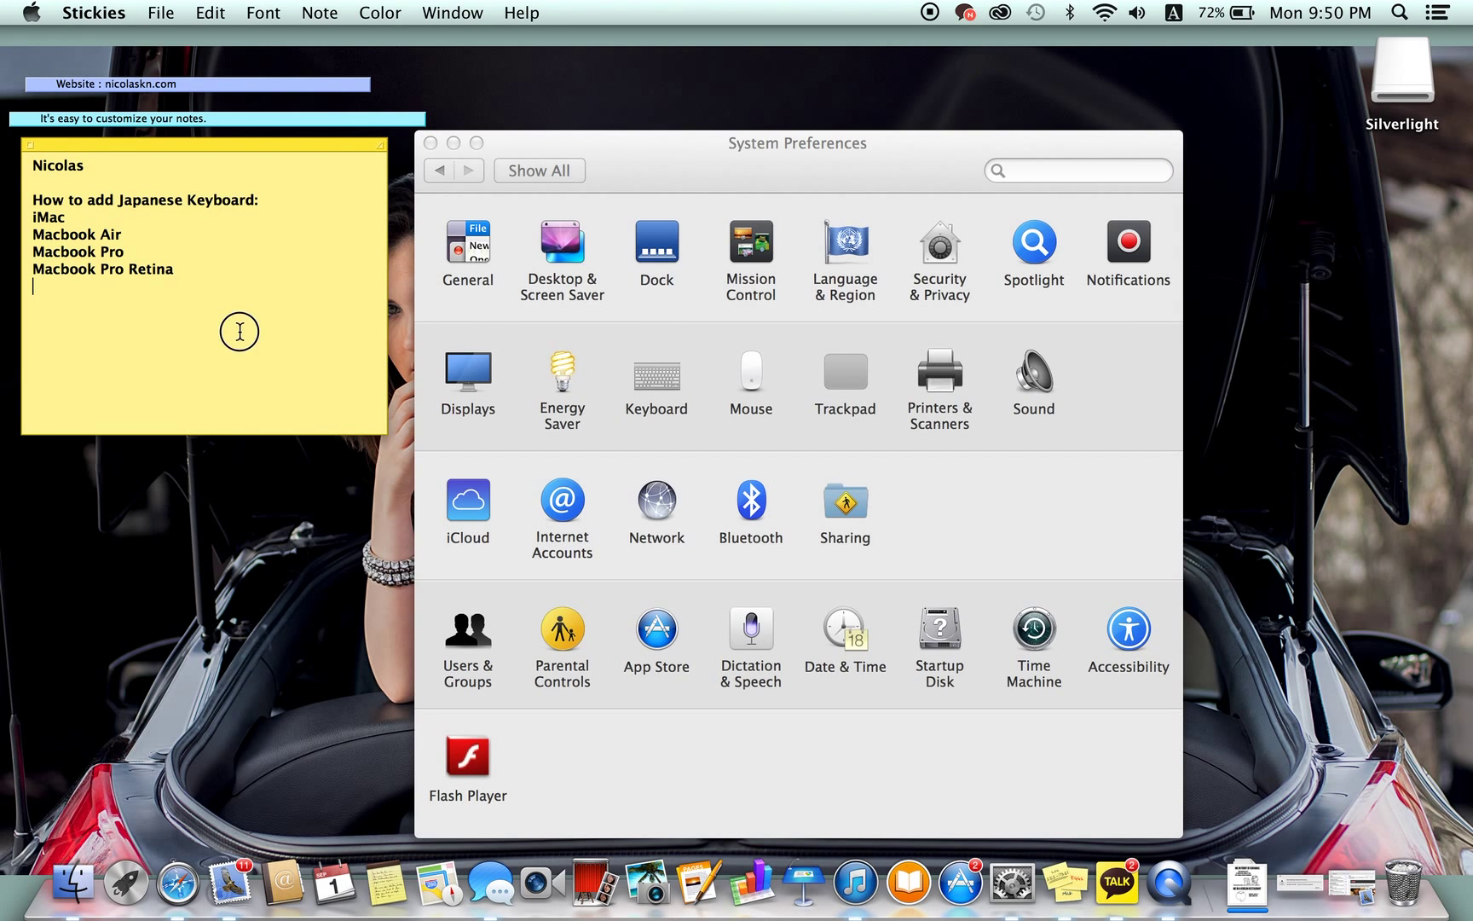
pyautogui.moveTo(196, 312)
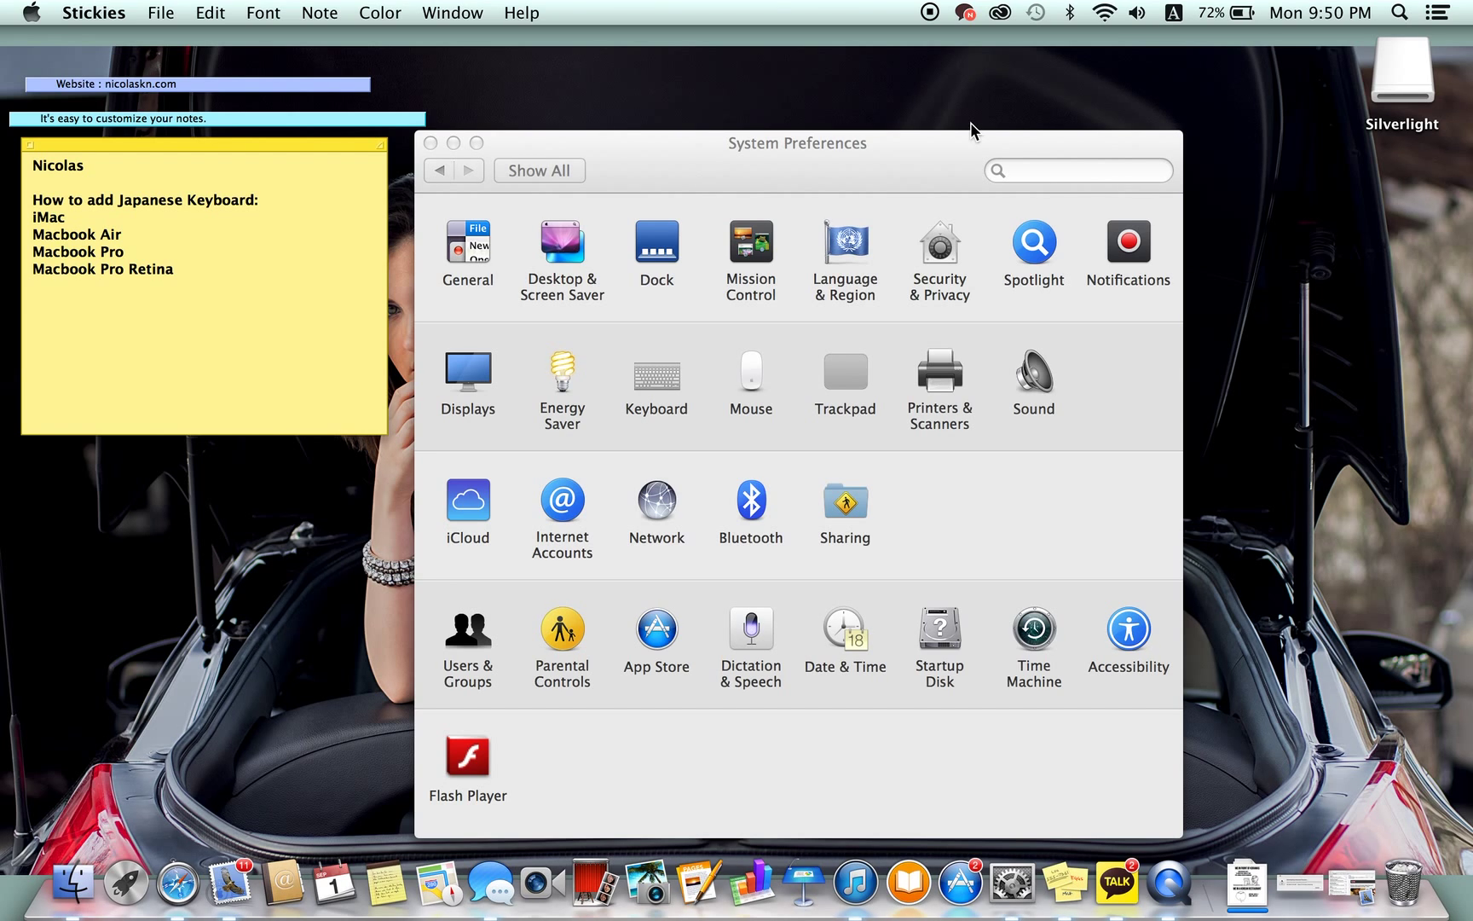
# Type hiragana わたし and katakana アイ test text in the sticky note, then erase it
pyautogui.write('w')
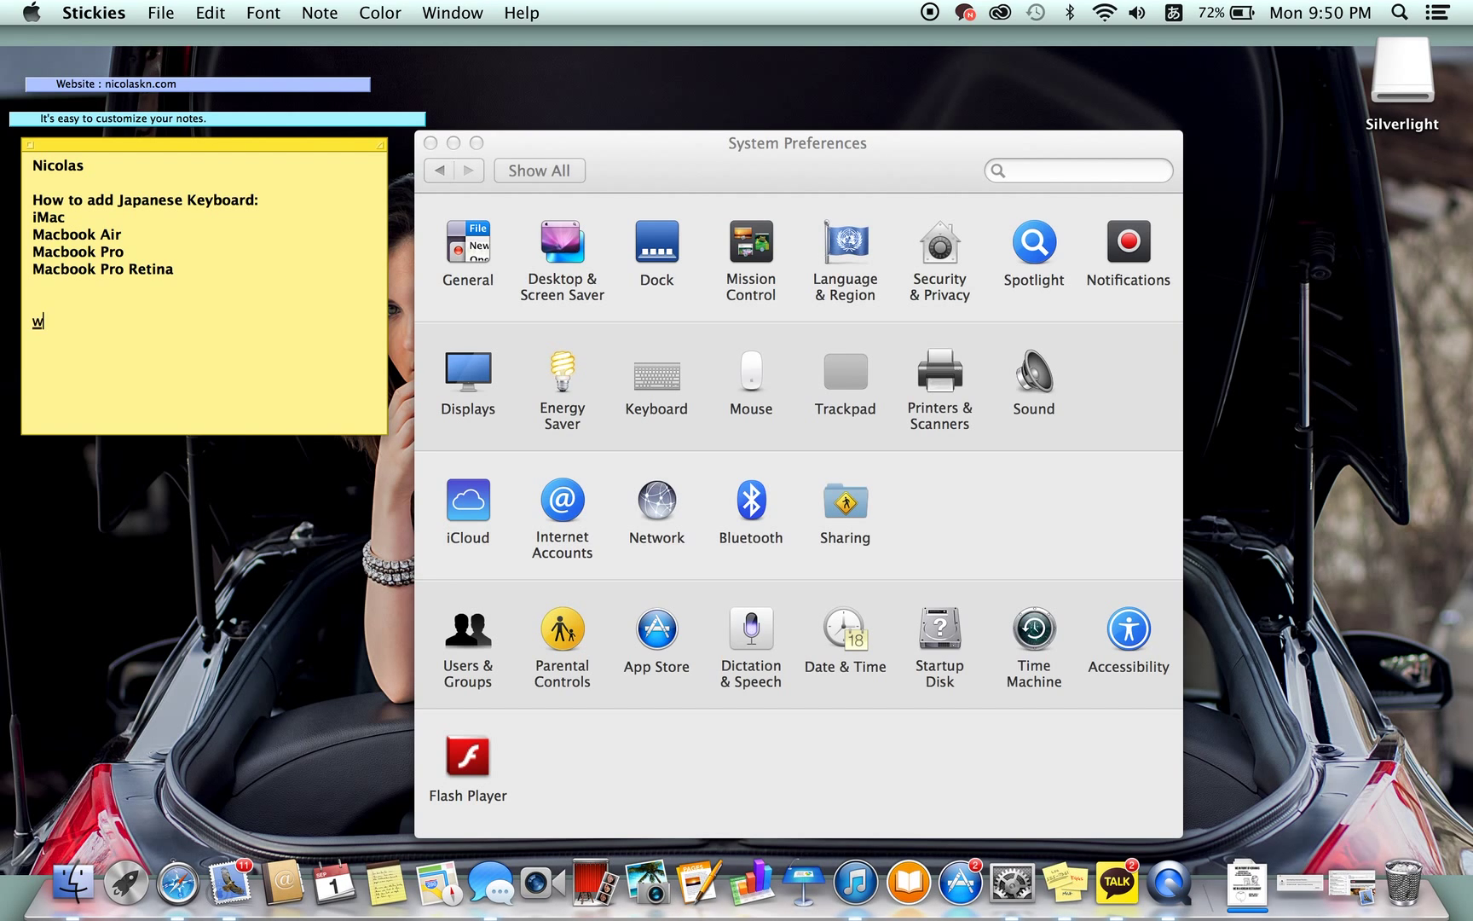
pyautogui.write('わたし')
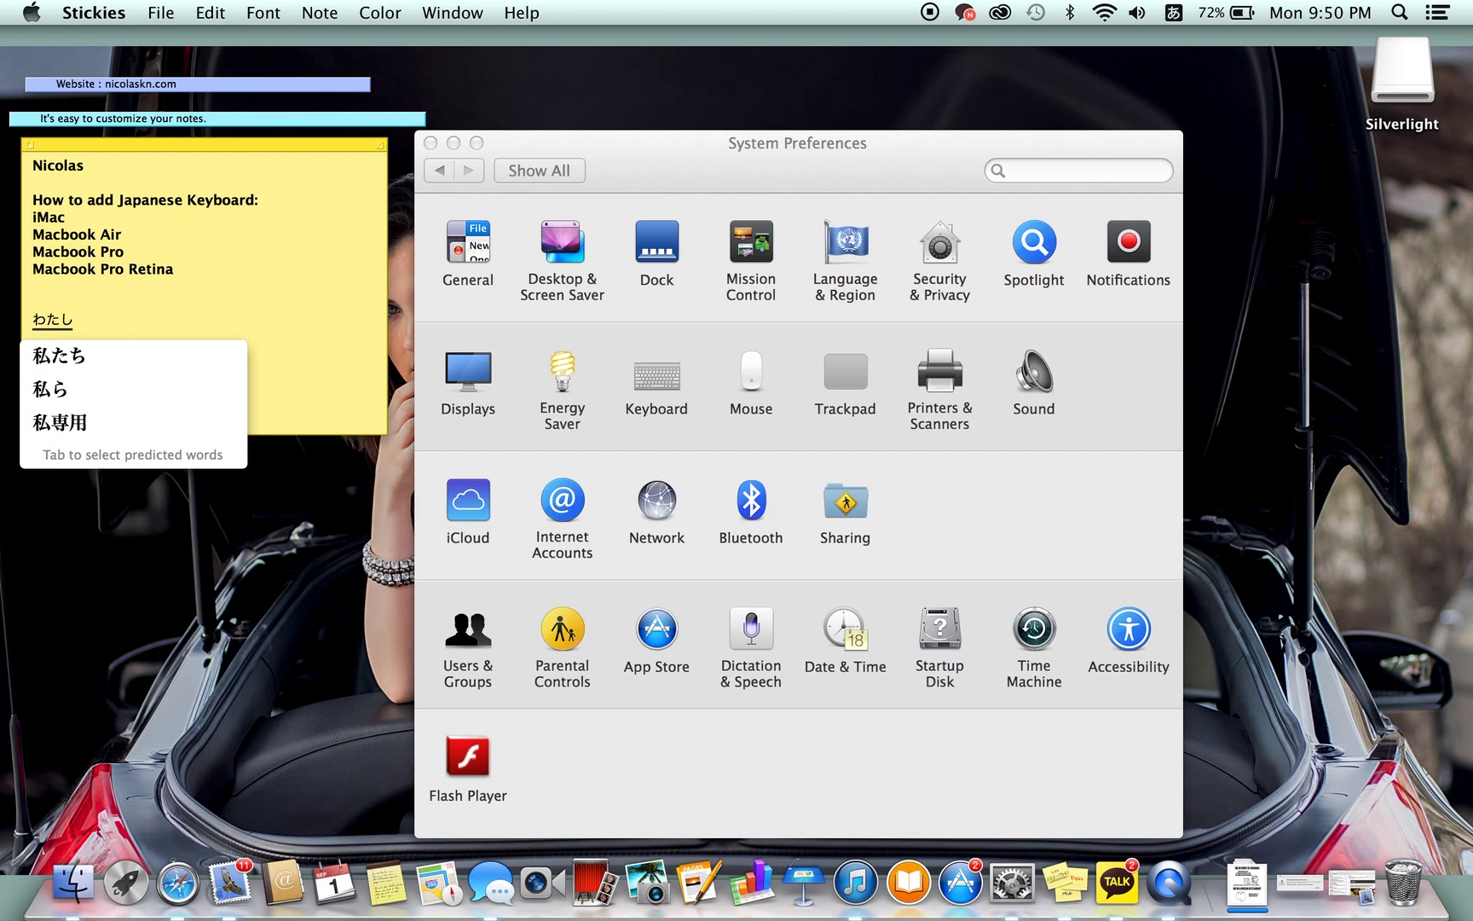
pyautogui.click(59, 354)
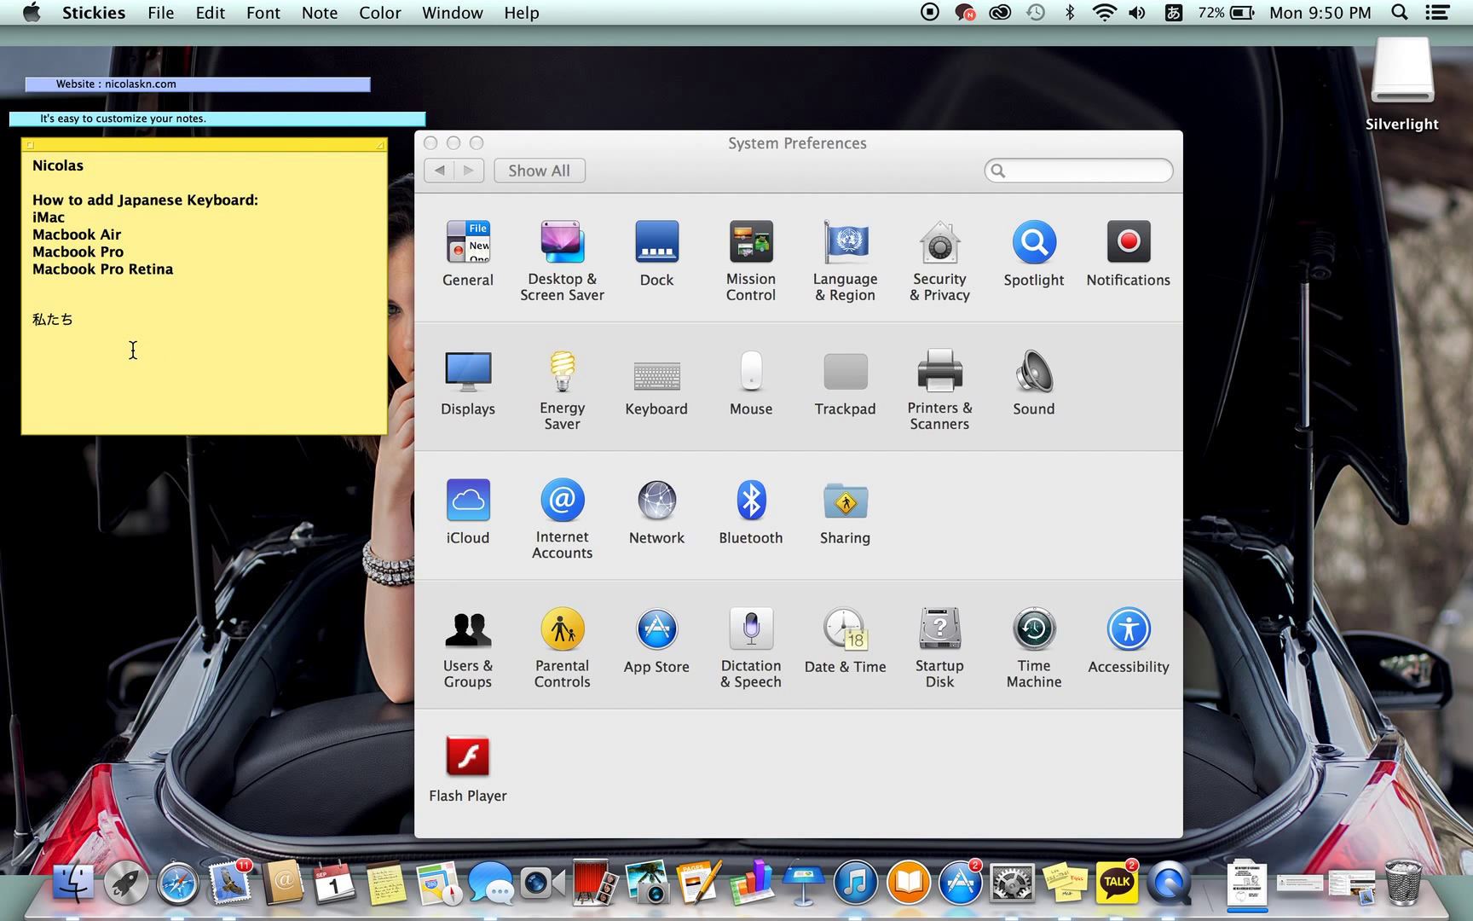
pyautogui.press('Backspace')
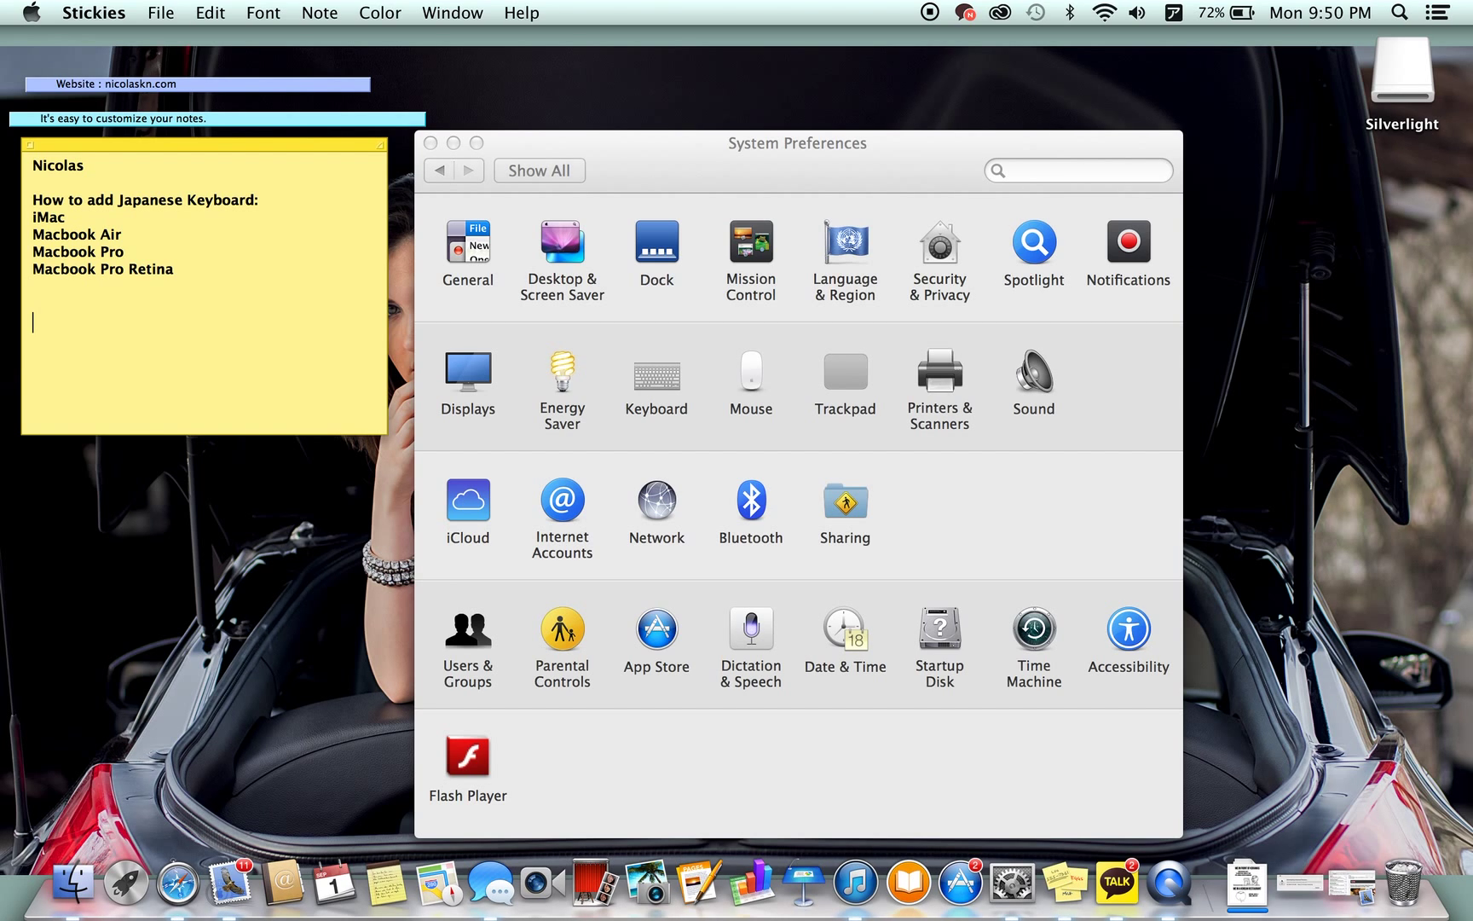
pyautogui.write('기')
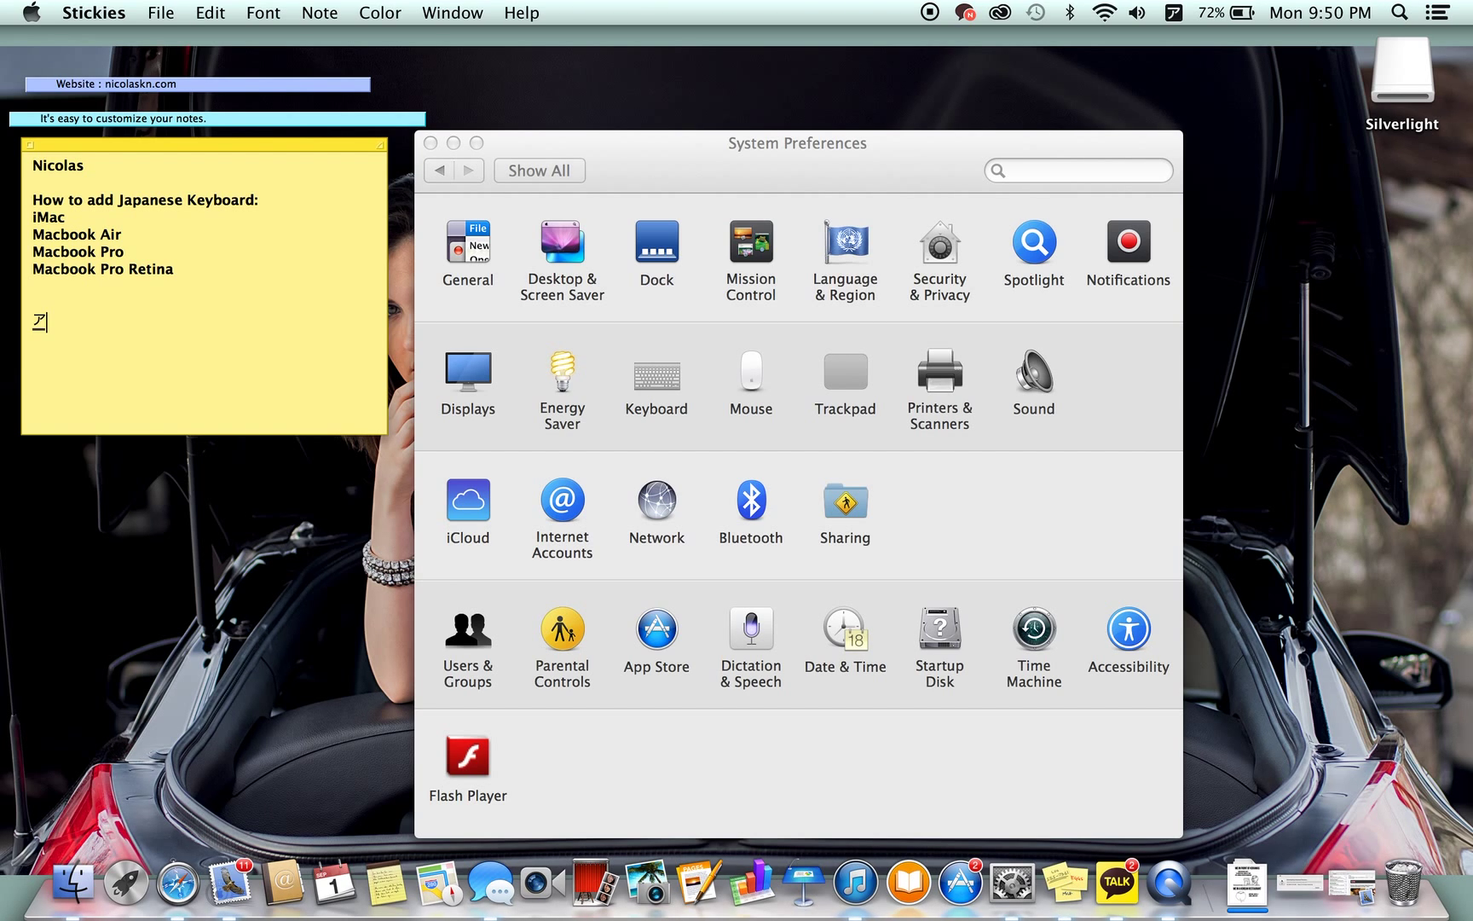
pyautogui.write('アイ')
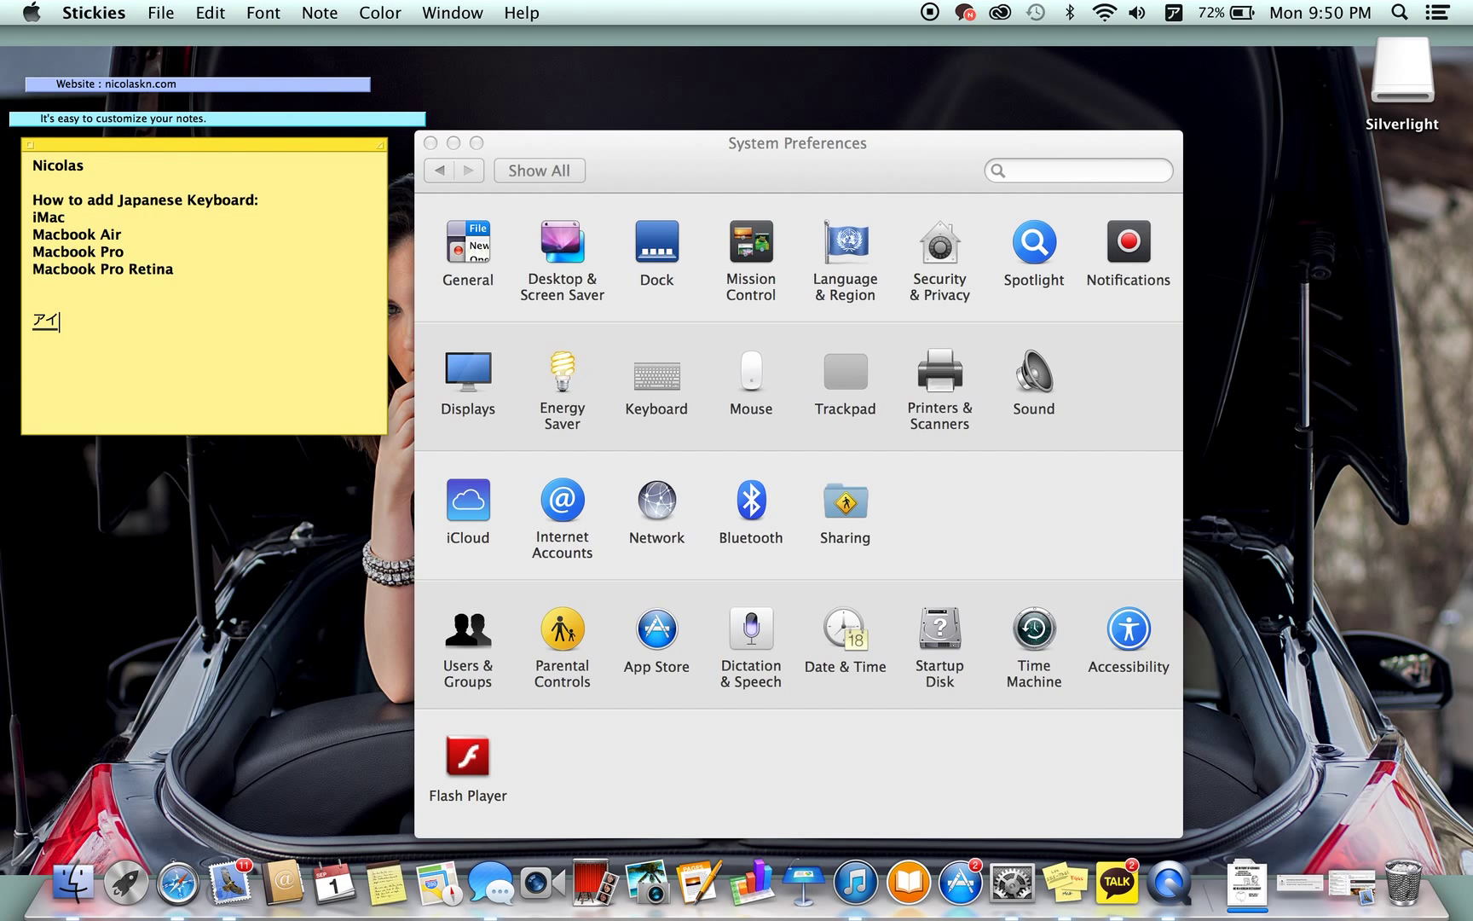
pyautogui.press('Backspace')
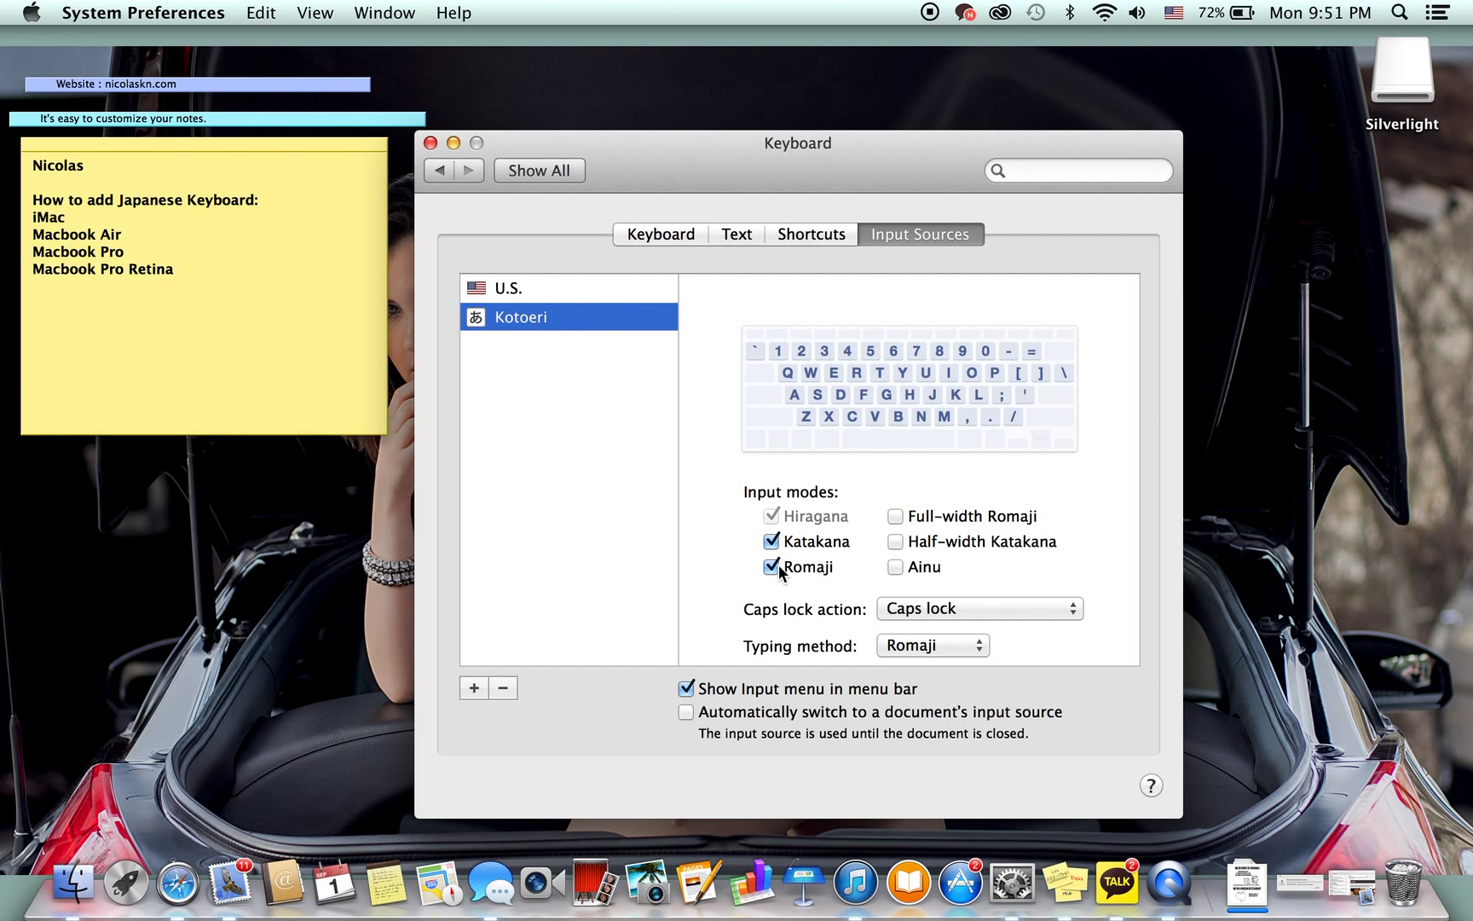
# Toggle Kotoeri's Romaji input mode off and back on in Input Sources
pyautogui.click(771, 566)
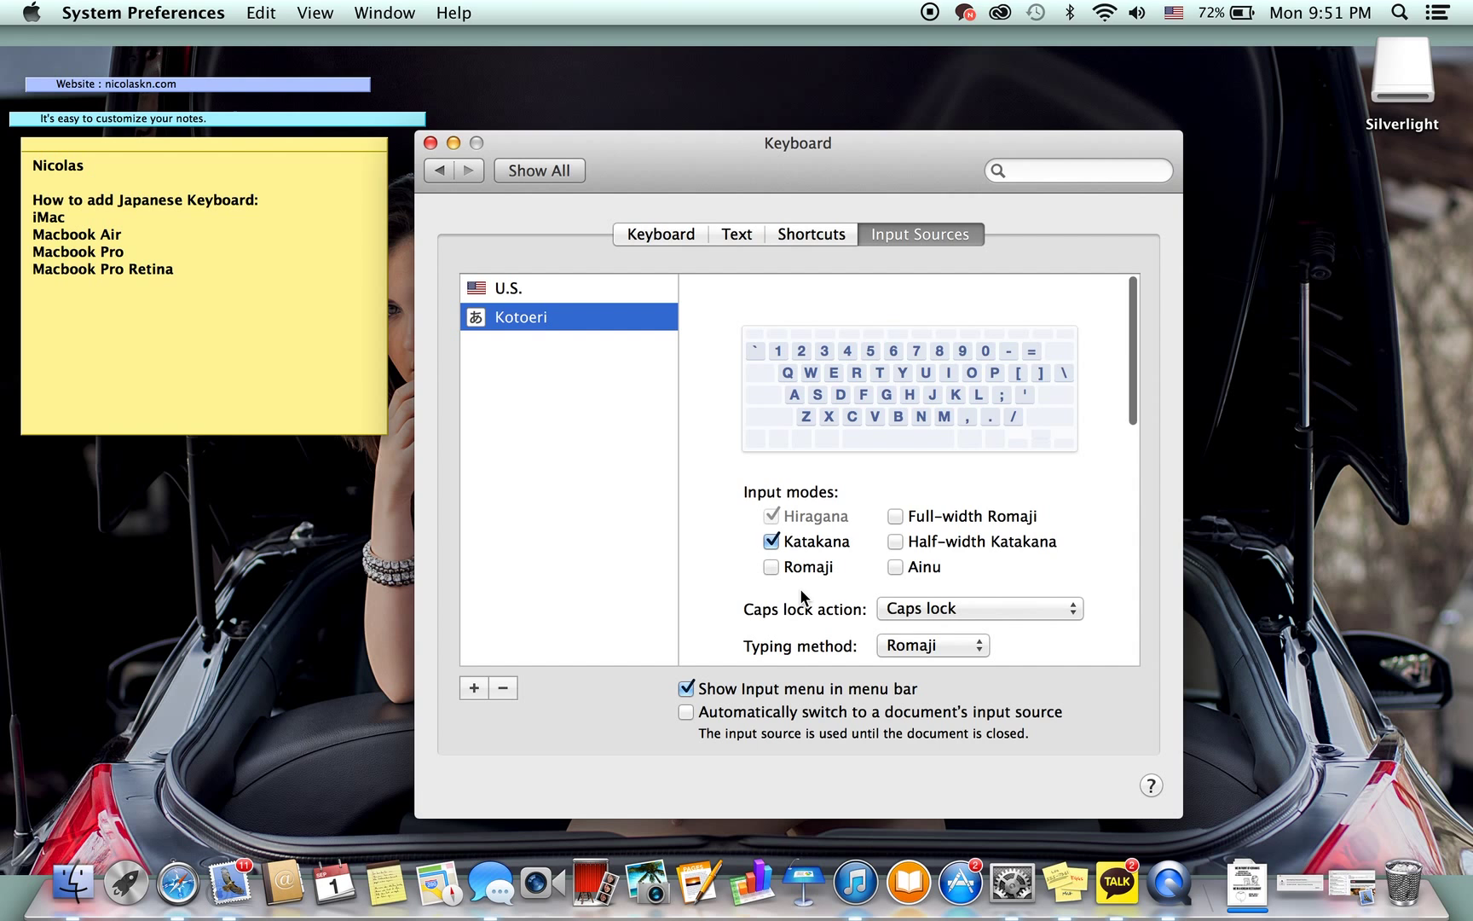
pyautogui.click(770, 566)
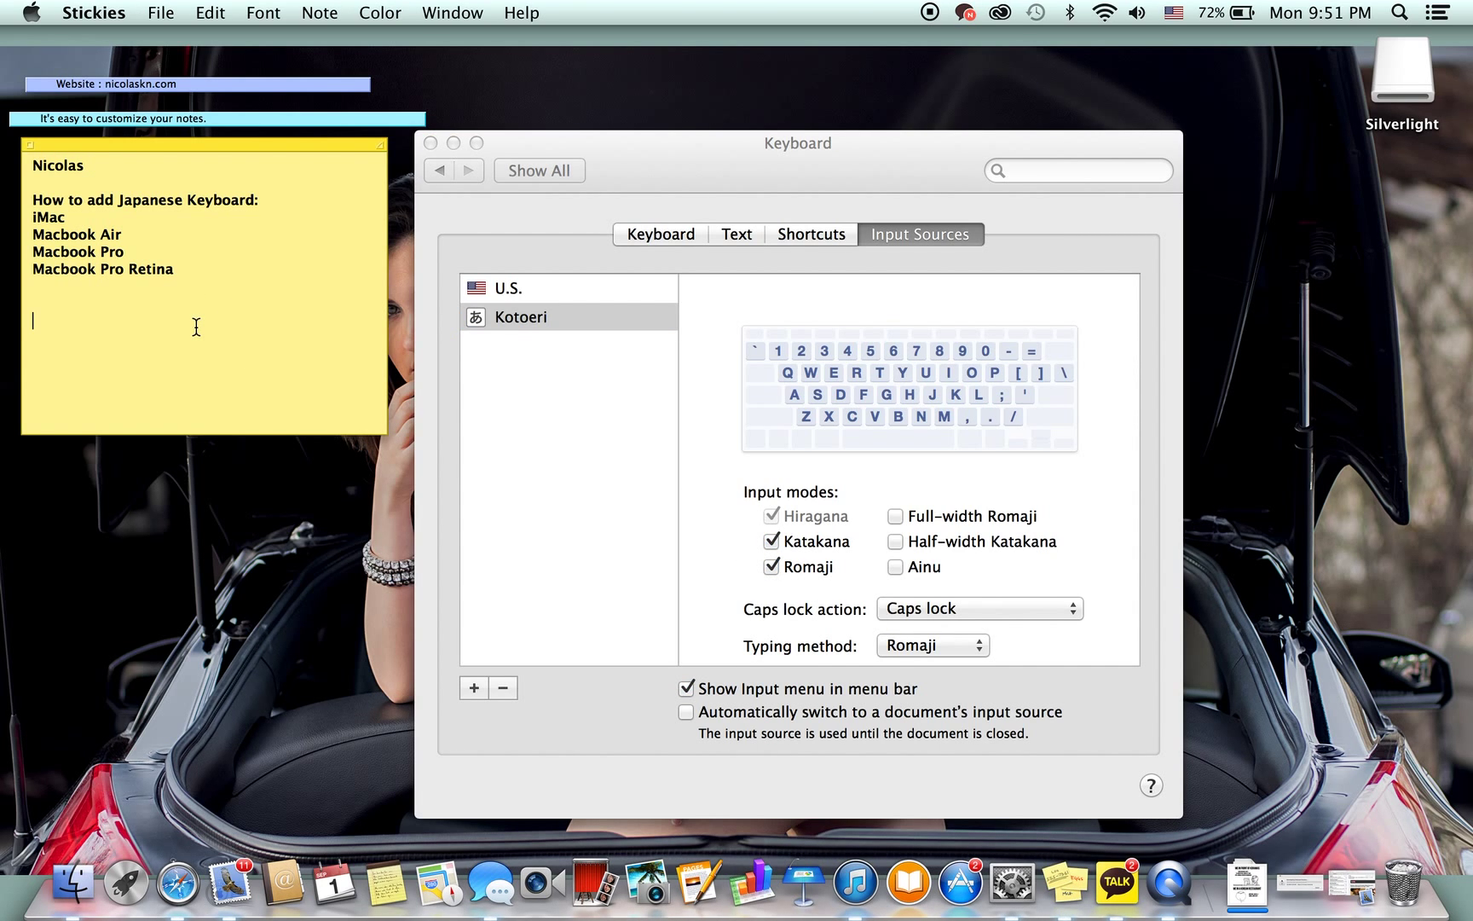
# Type 'he' on two lines in the note, then katakana ヘ and ピ below them
pyautogui.write('he')
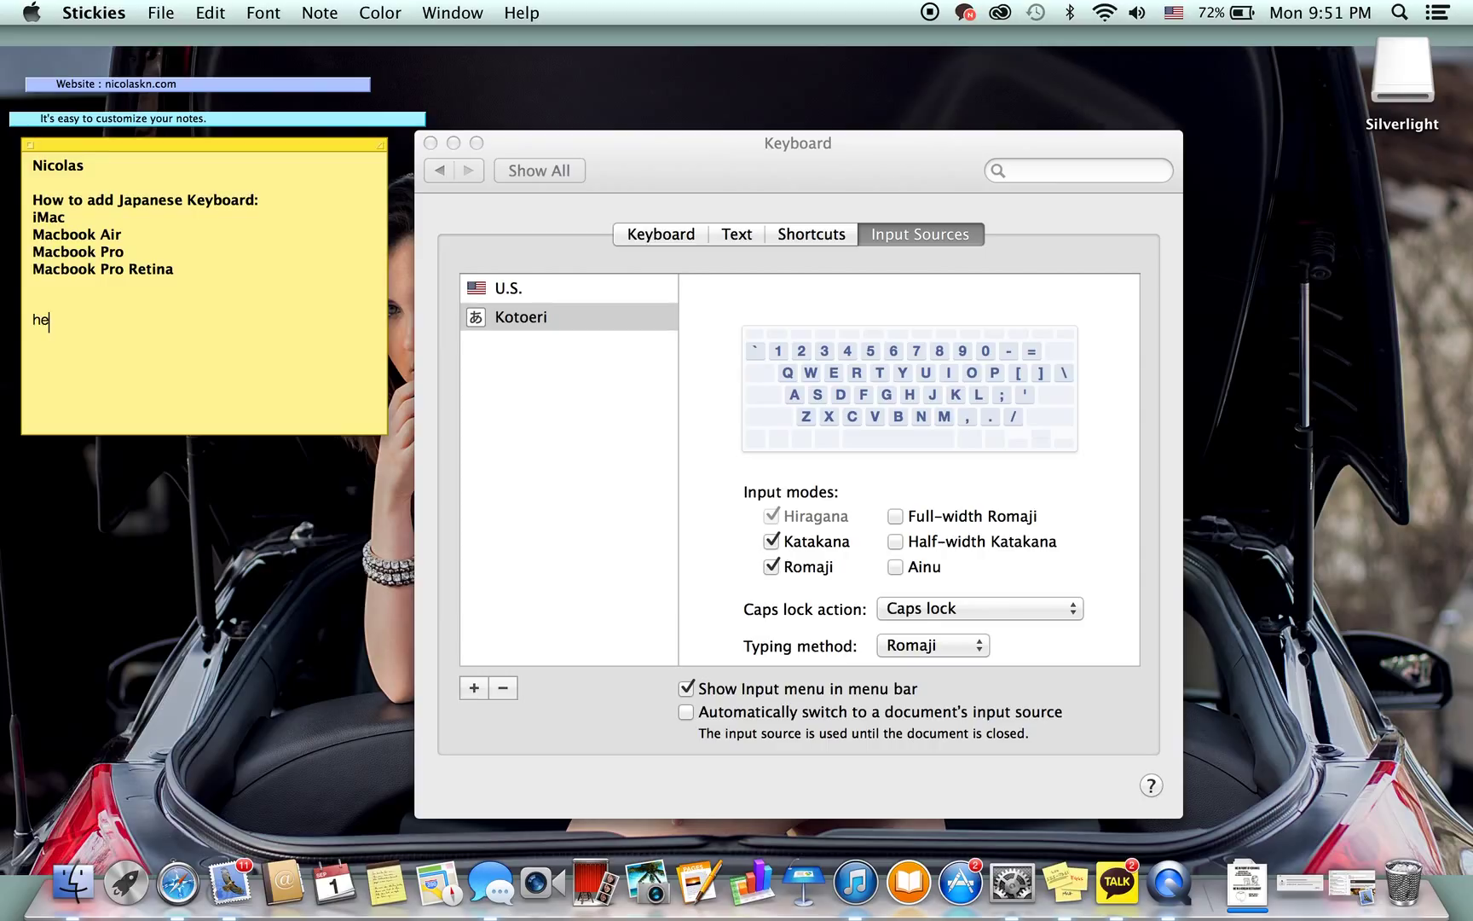
pyautogui.press('return')
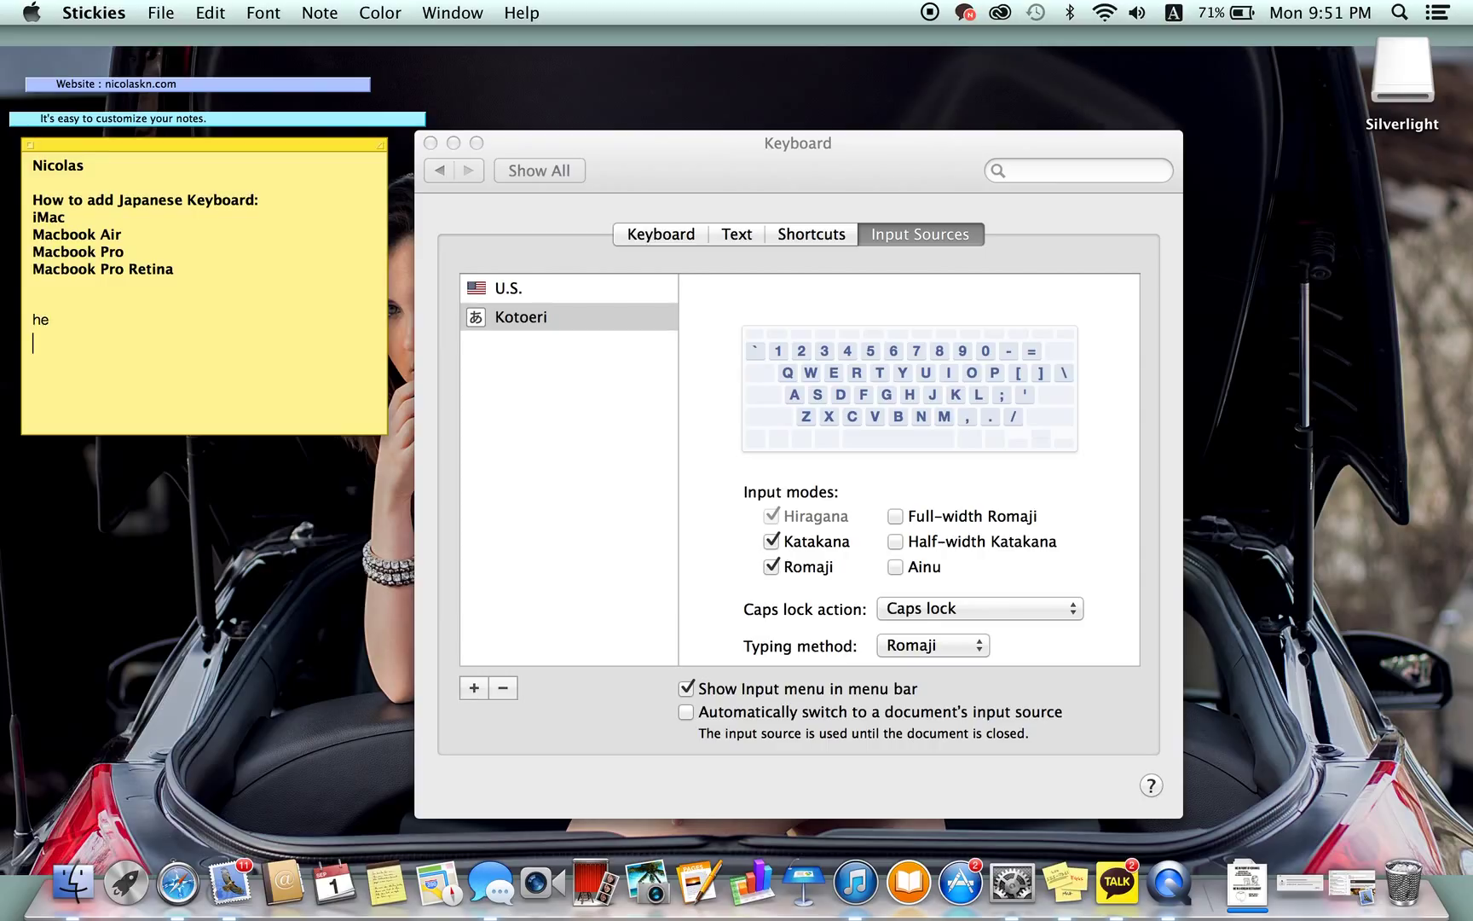
pyautogui.write('he')
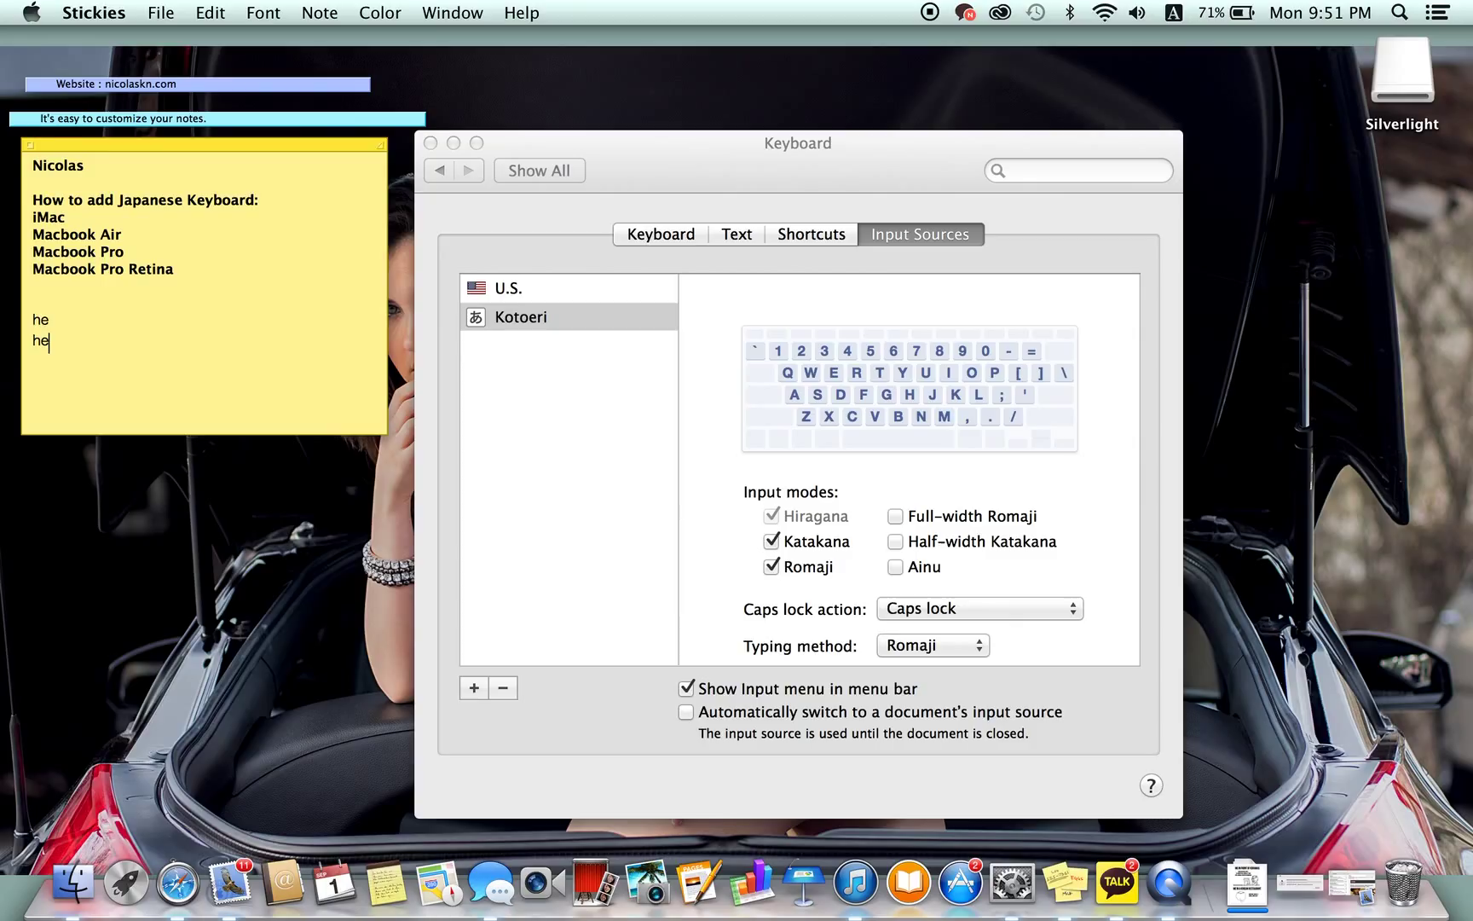
pyautogui.write('h')
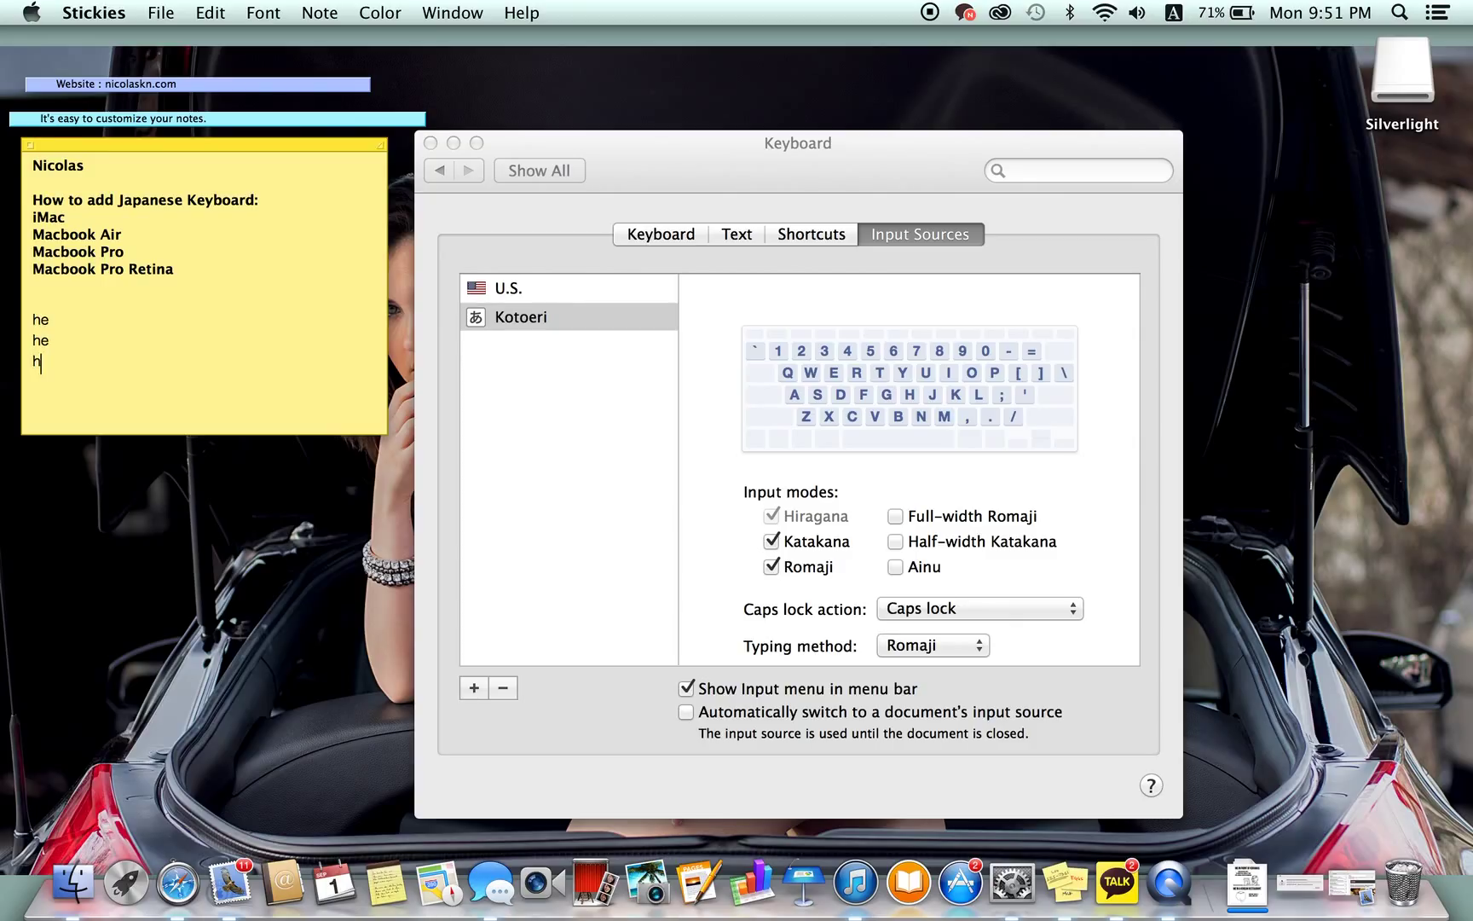
pyautogui.press('backspace')
pyautogui.write('へ')
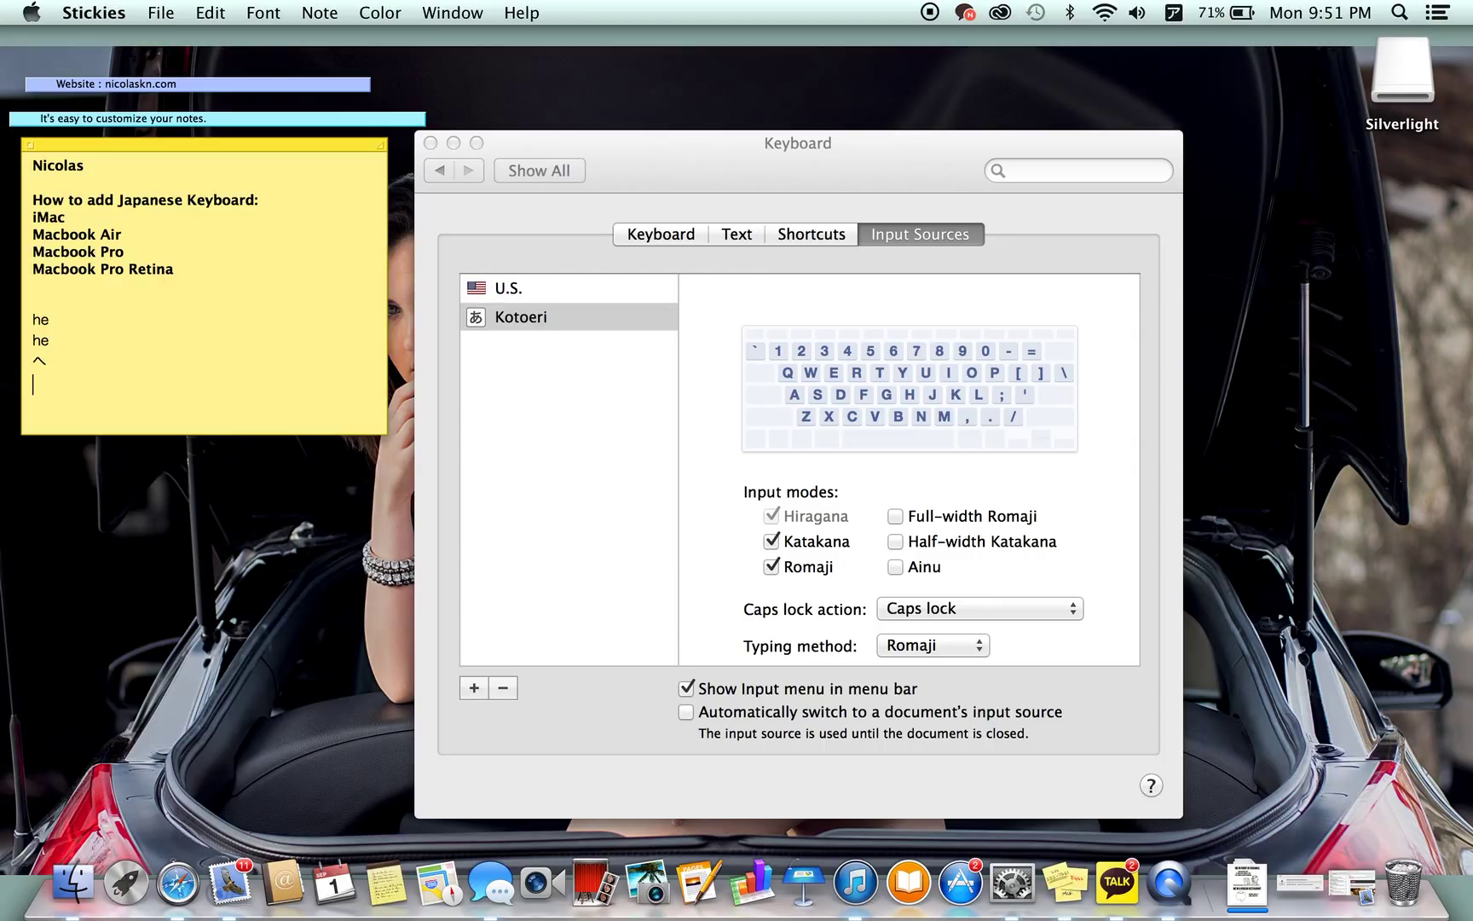
pyautogui.write('ヘ')
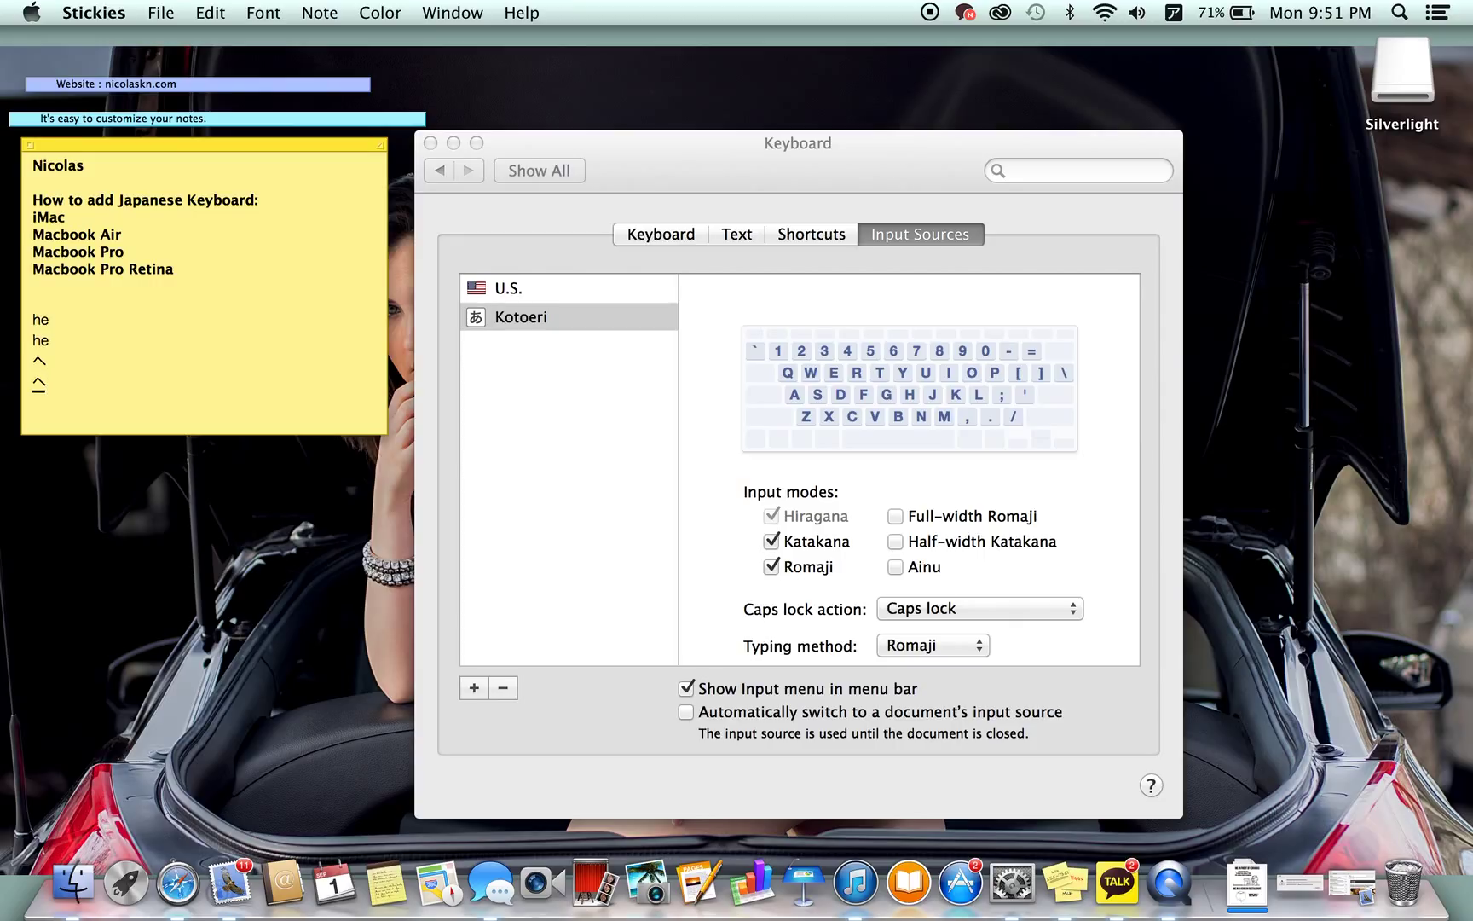
pyautogui.write('ピ')
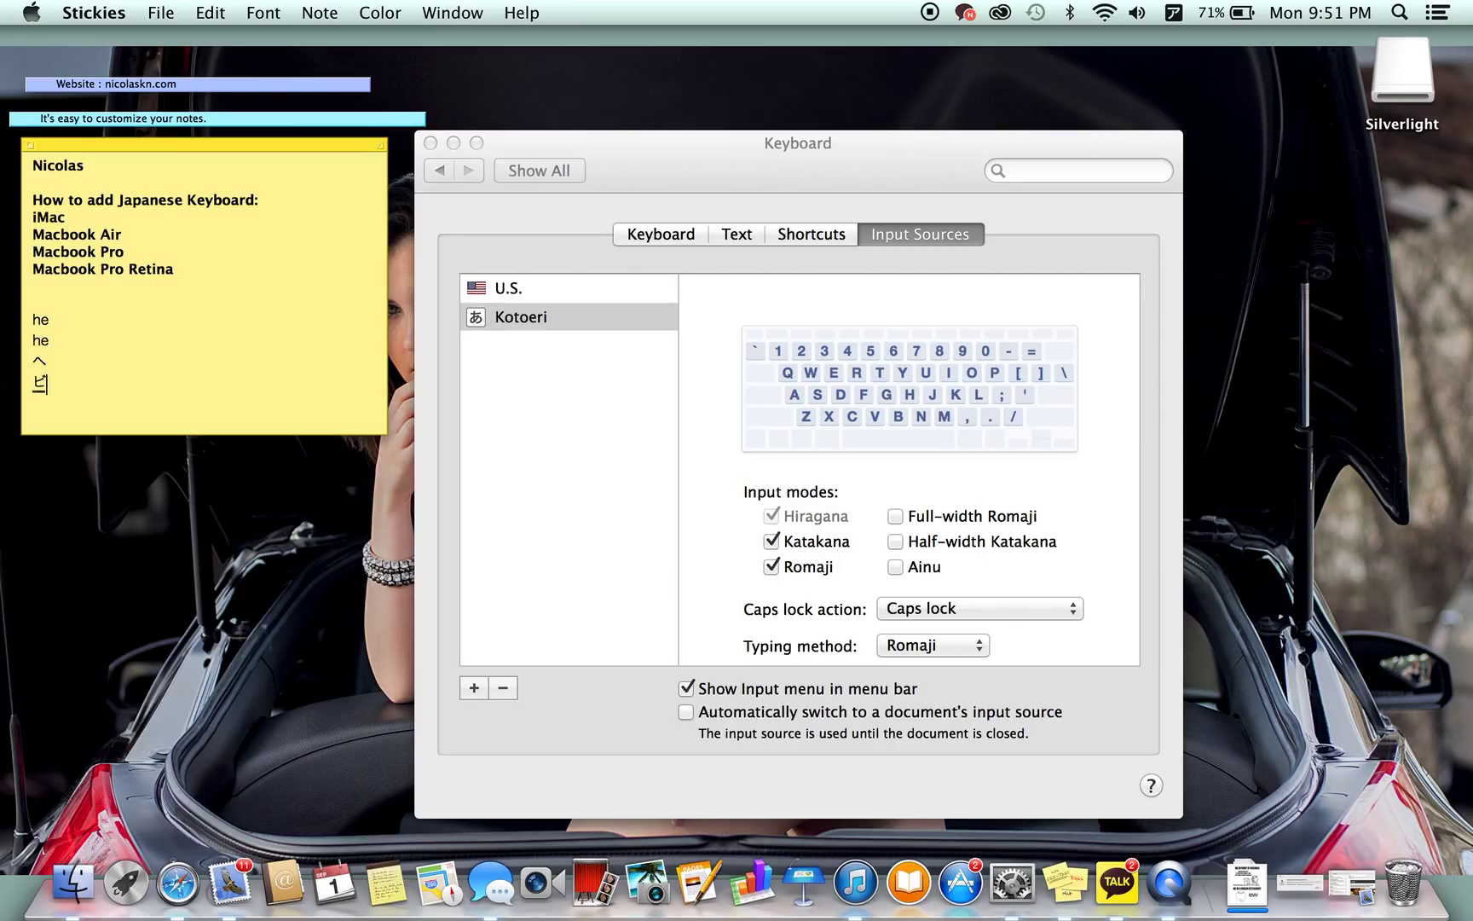
pyautogui.write('bi')
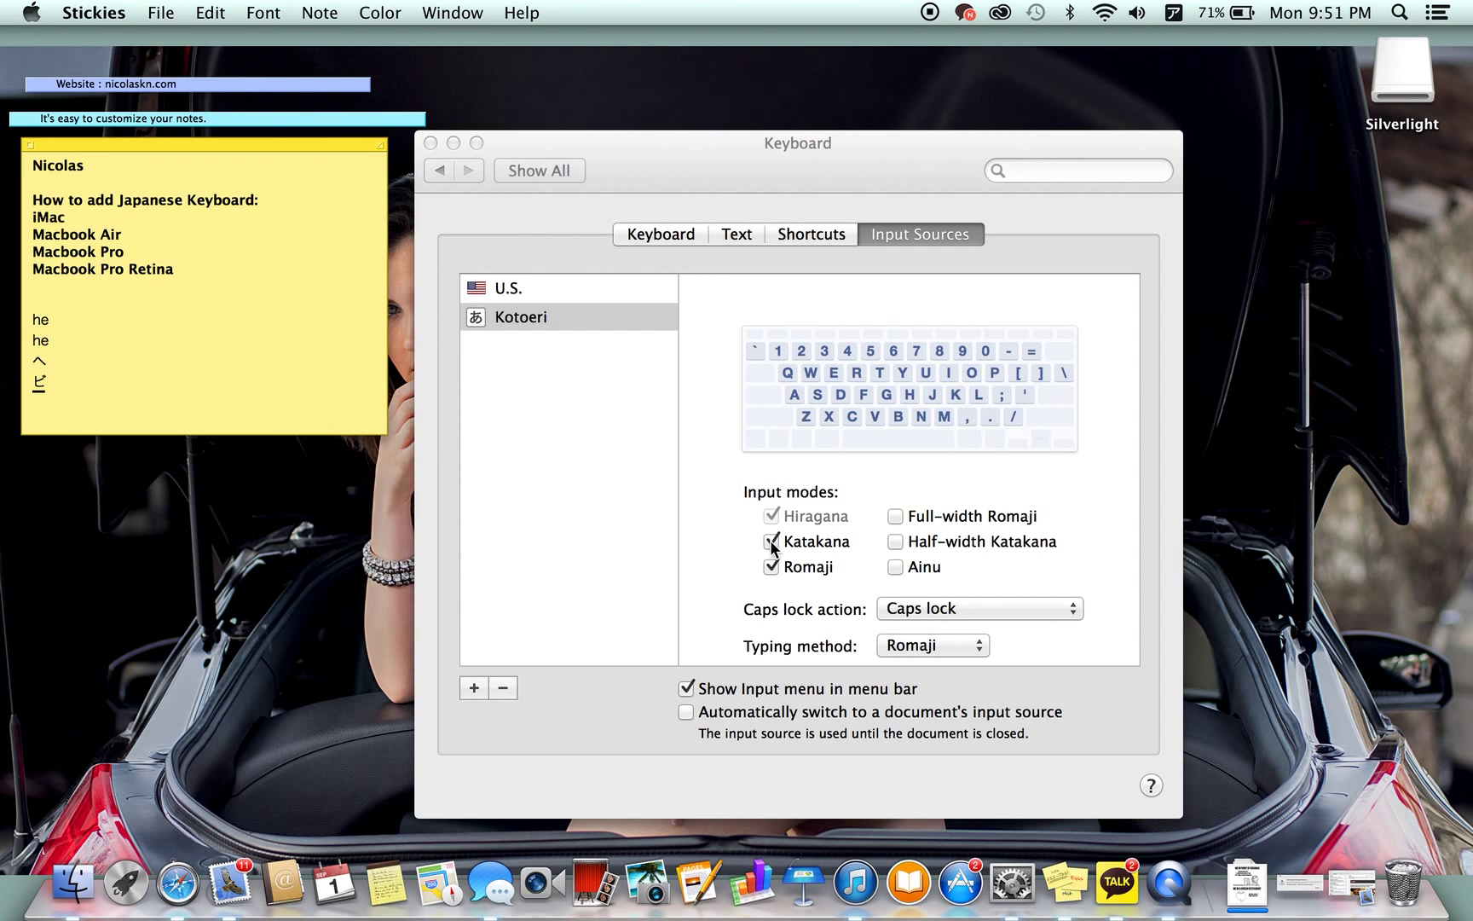
# Uncheck Kotoeri's Romaji input mode, leaving Hiragana and Katakana enabled
pyautogui.click(773, 541)
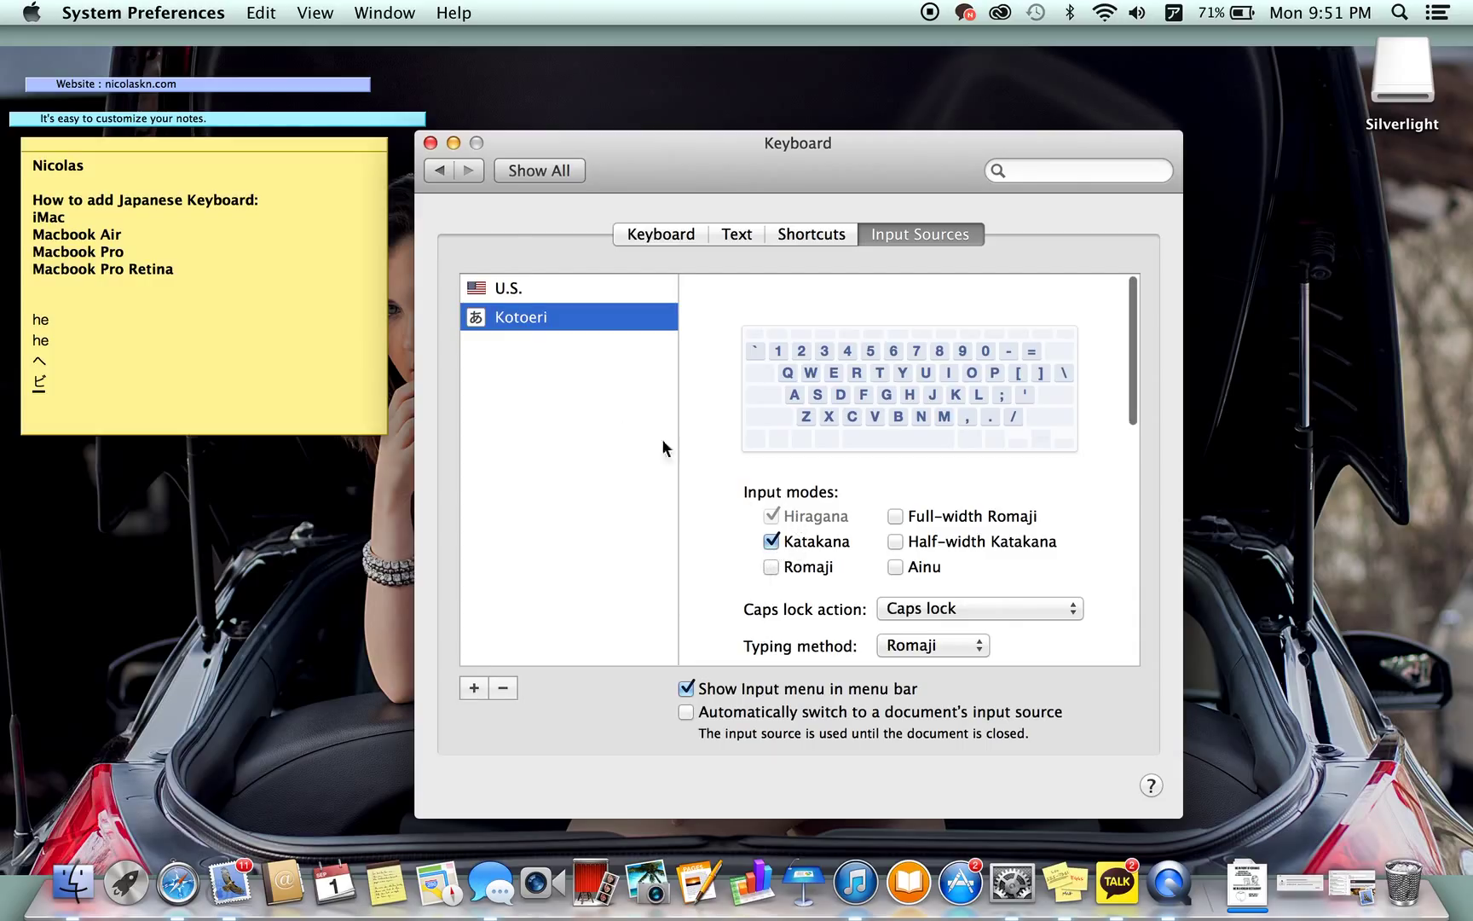
pyautogui.moveTo(489, 273)
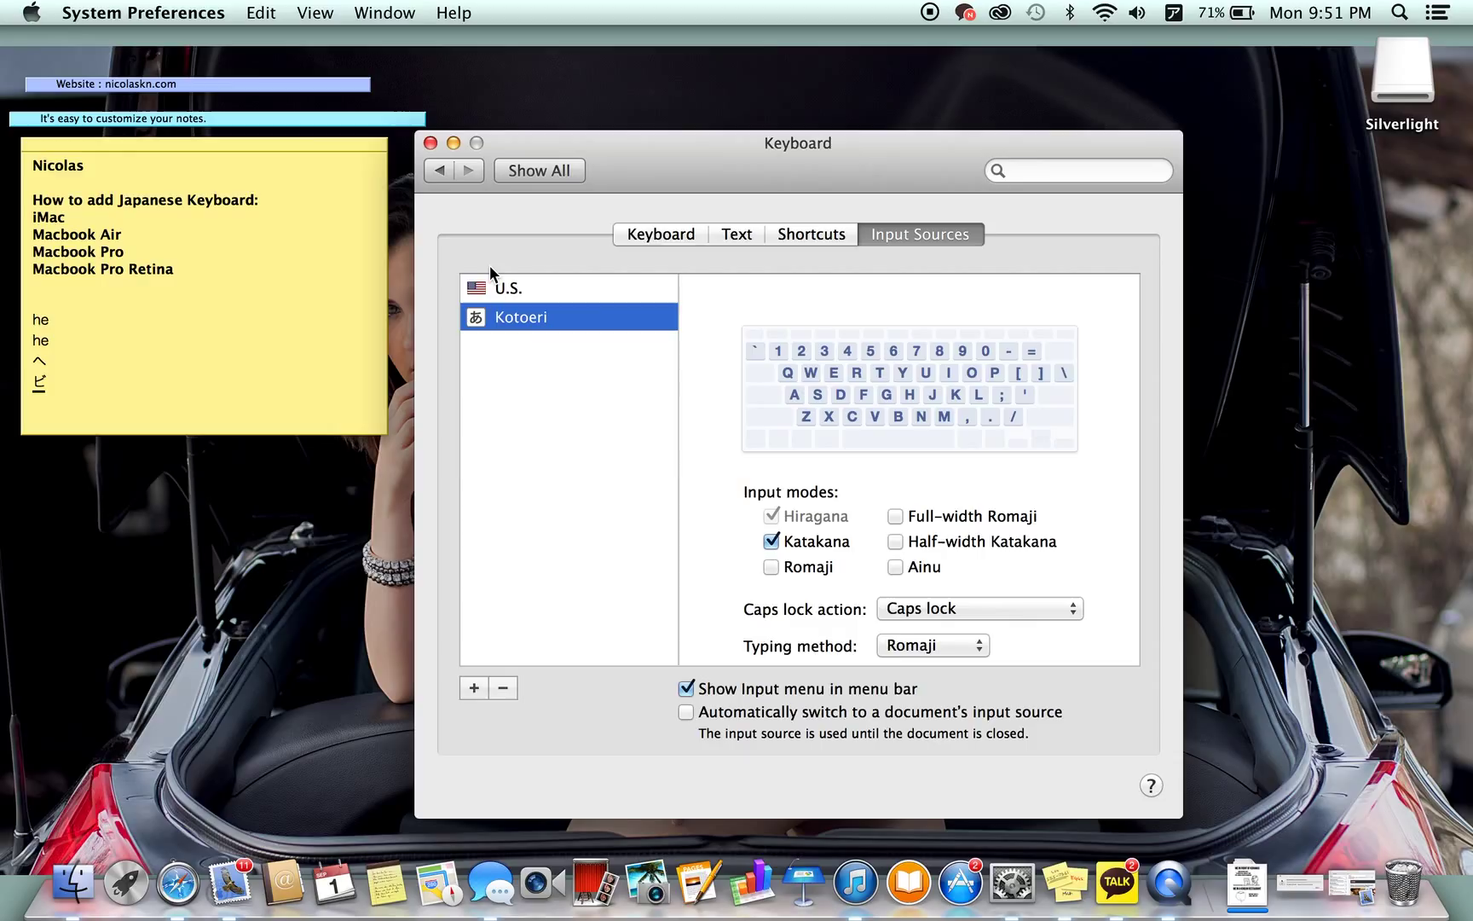